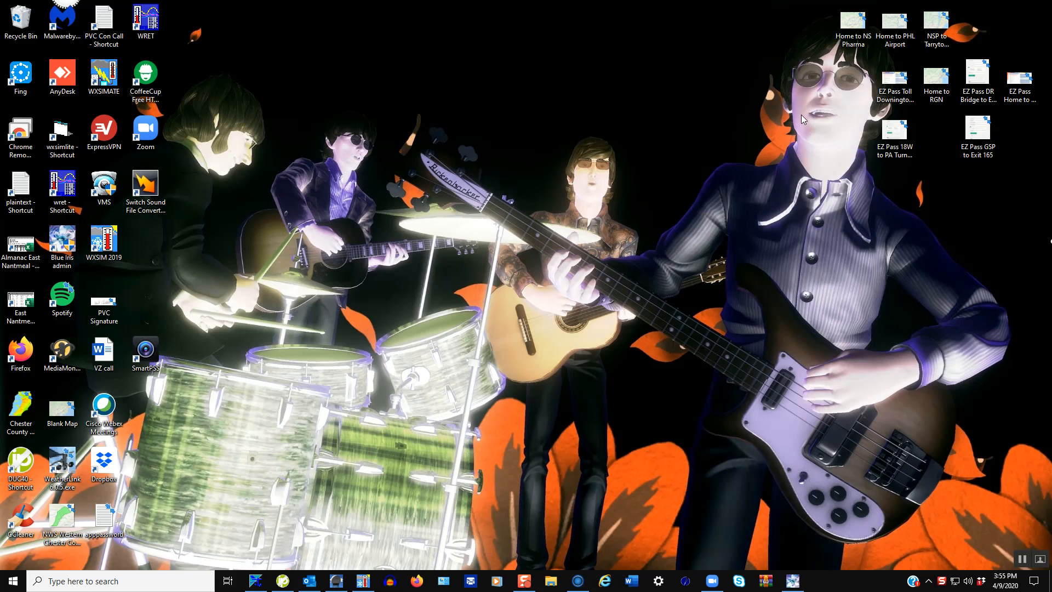
mouse_move(329, 496)
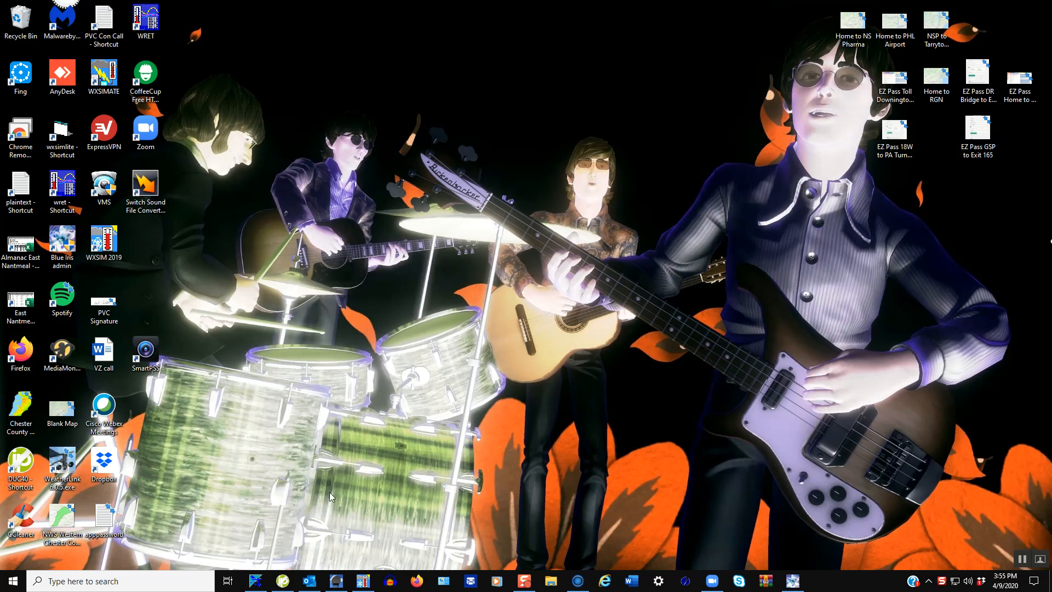
Step: Launch WXSIM 2019 from its desktop icon to reach the welcome screen
click(104, 242)
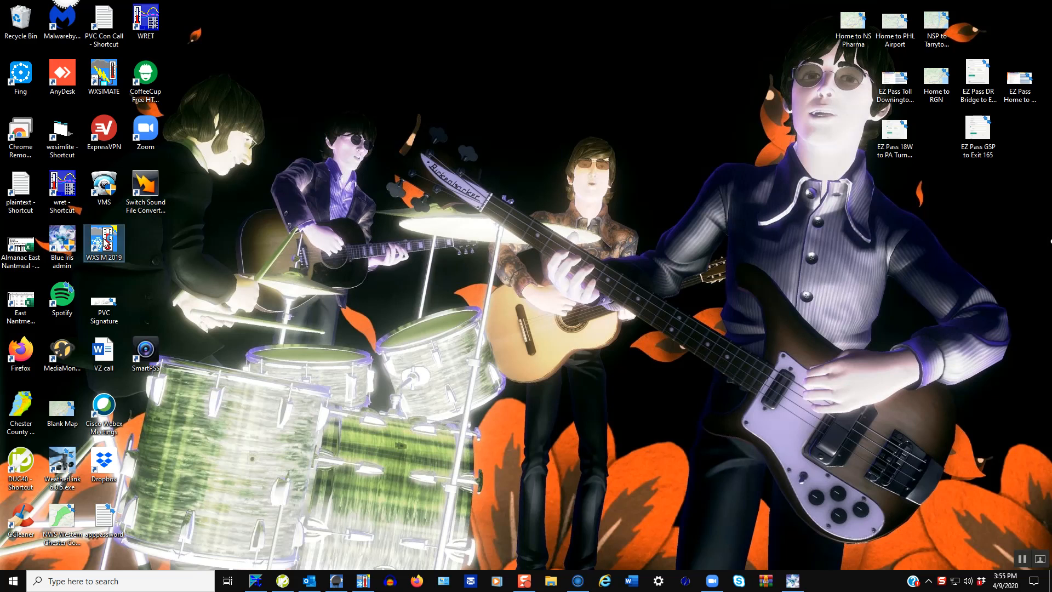
double_click(104, 243)
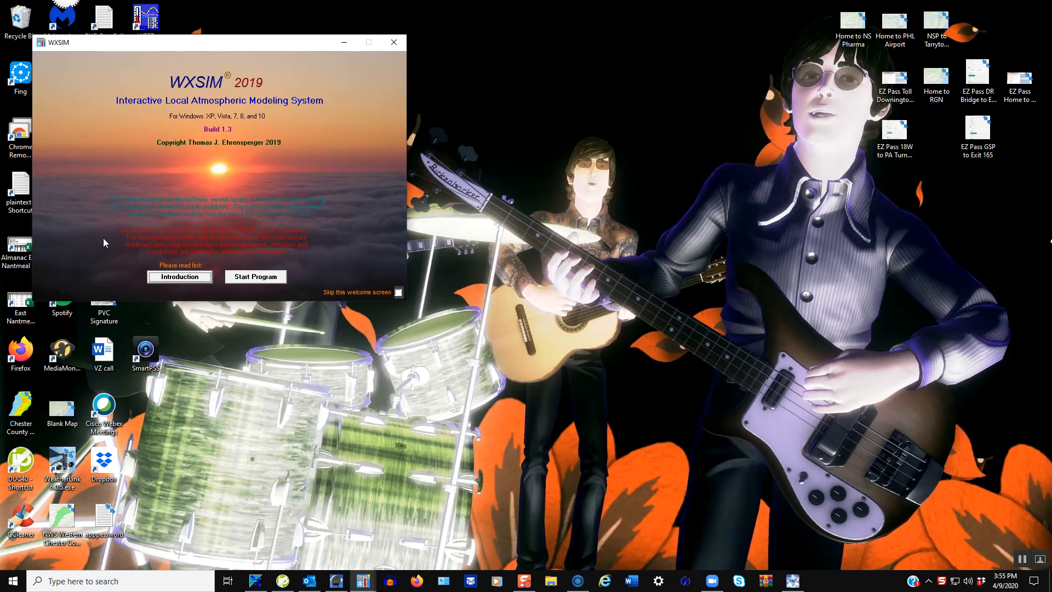
mouse_move(153, 255)
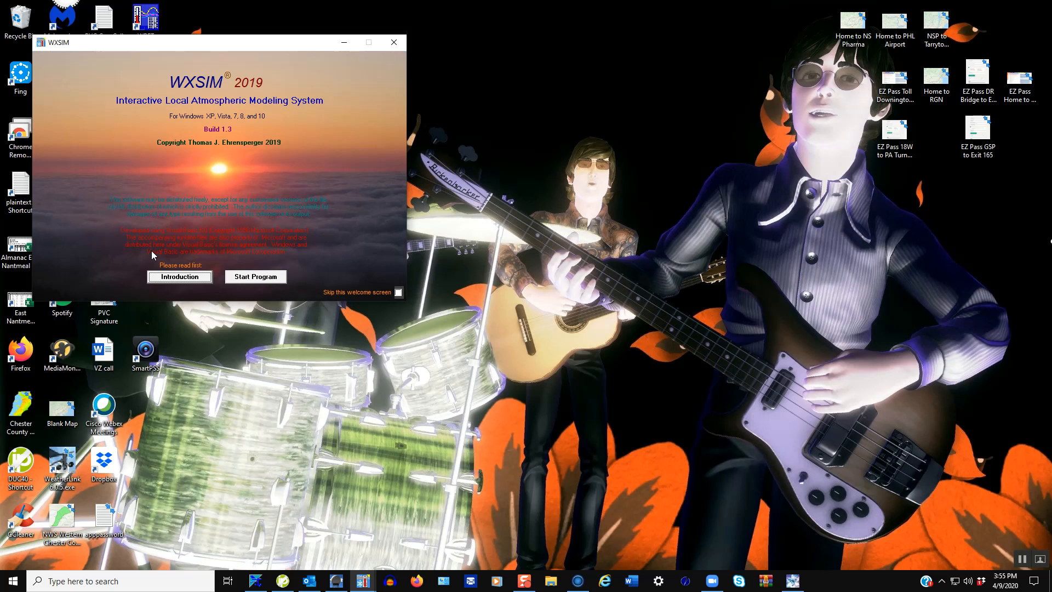
mouse_move(134, 249)
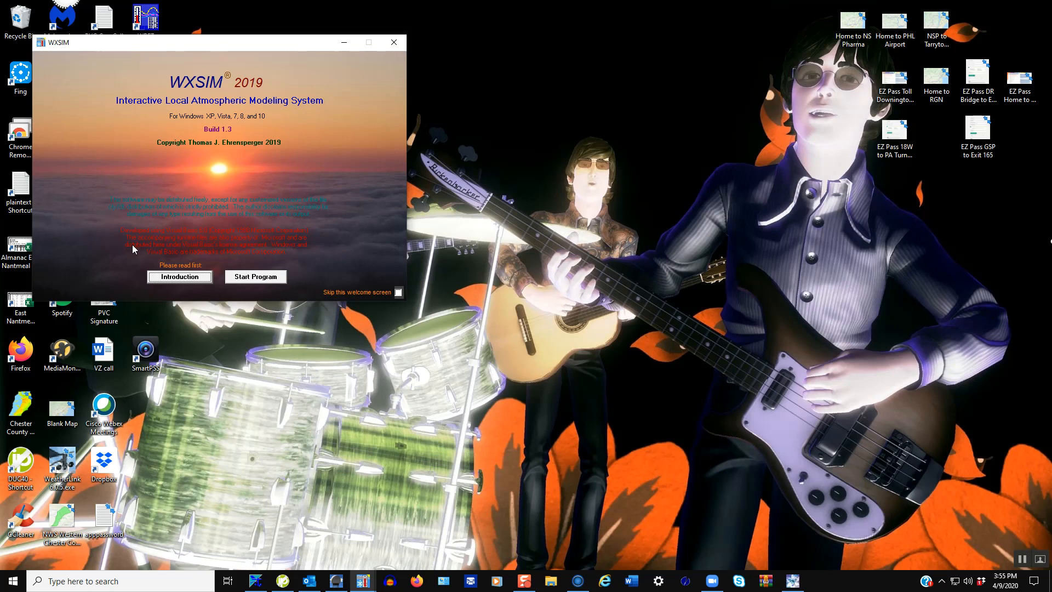
mouse_move(264, 295)
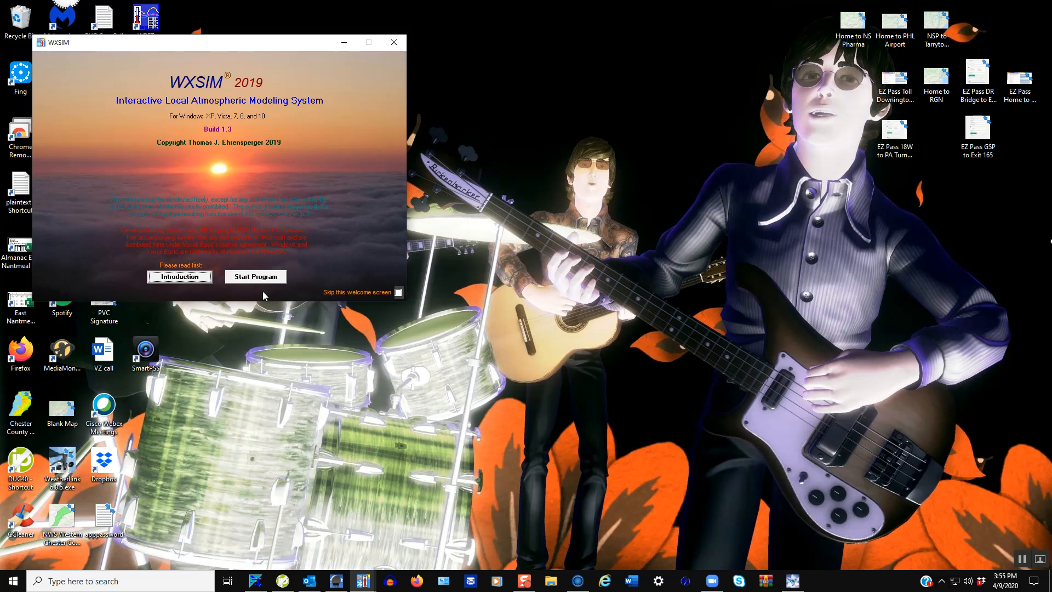
Step: Start the program into the East Nantmeal data entry window and launch WXSIMATE from Import
click(255, 277)
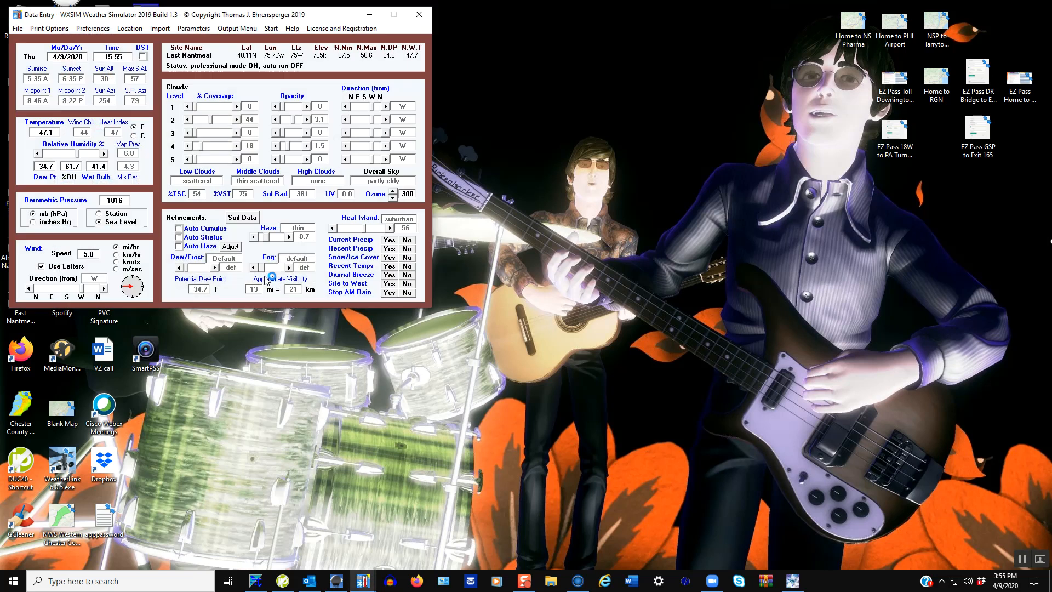
click(159, 28)
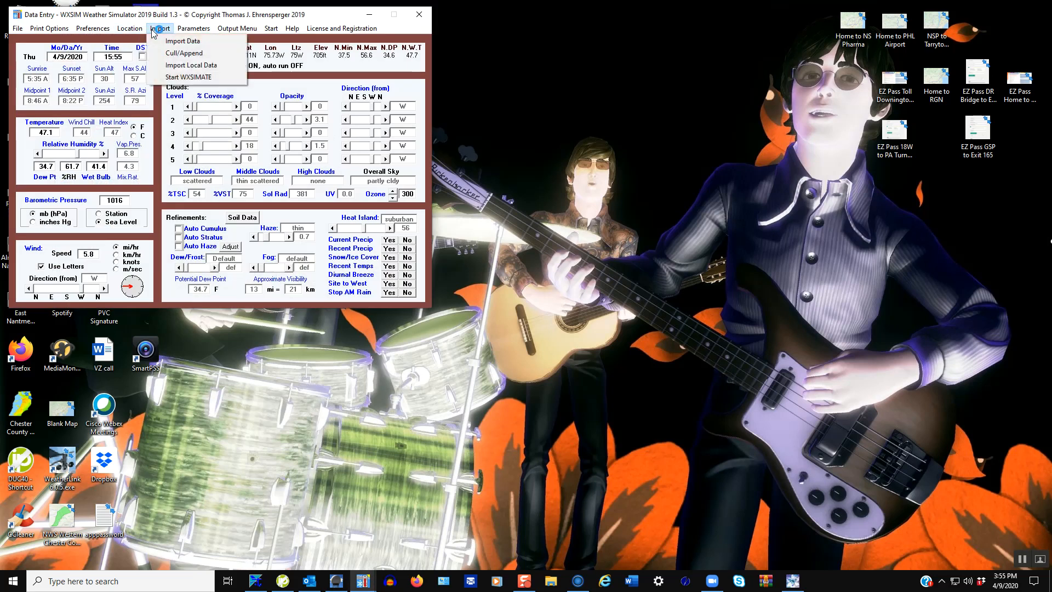
click(159, 28)
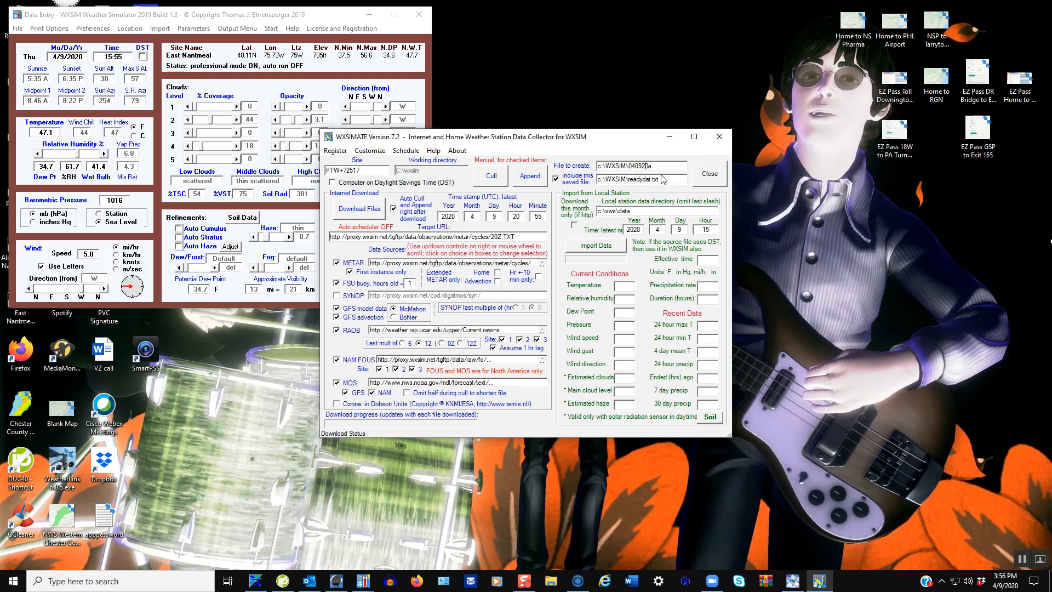
Step: Import local station data into WXSIMATE, filling temperature 55.3 and humidity 46
click(596, 245)
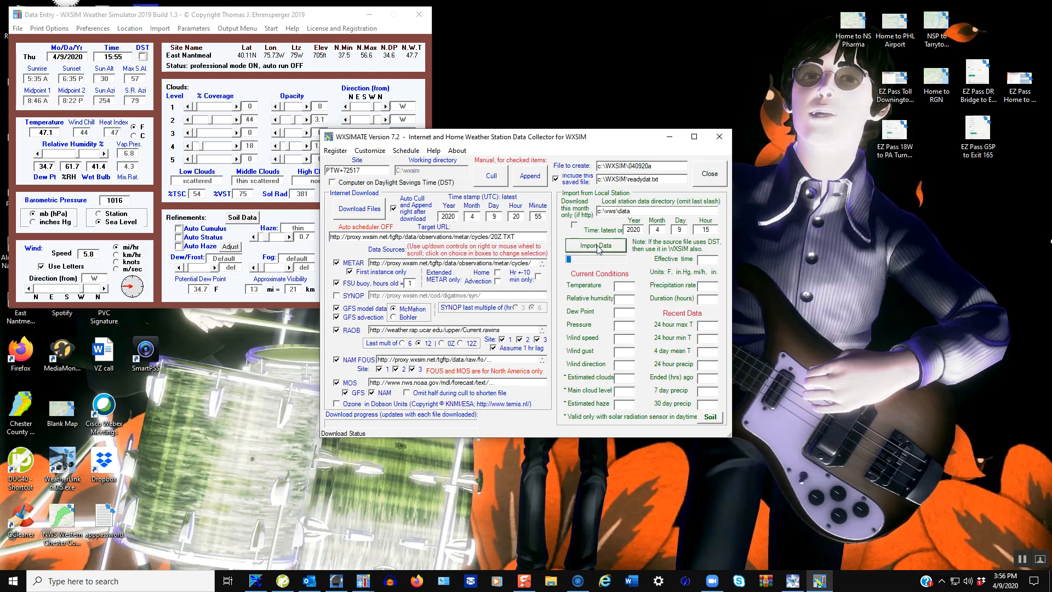
click(595, 245)
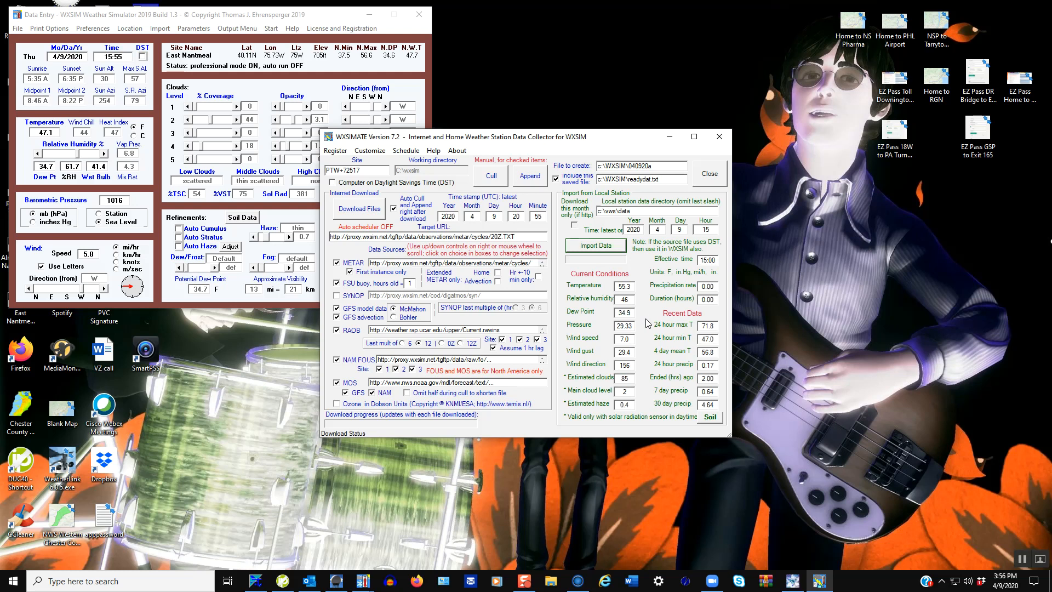
mouse_move(621, 231)
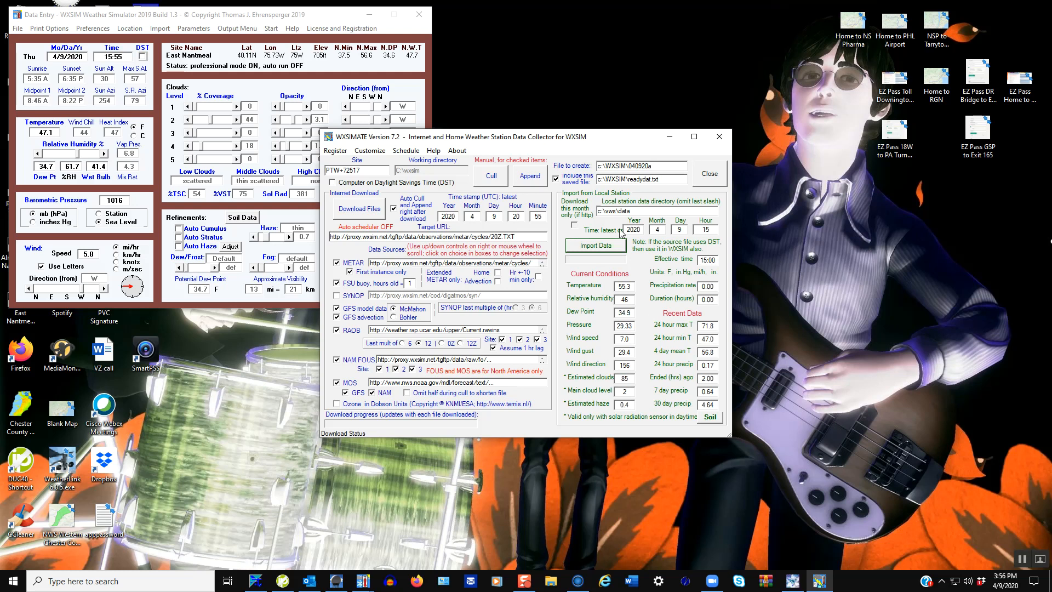
mouse_move(355, 210)
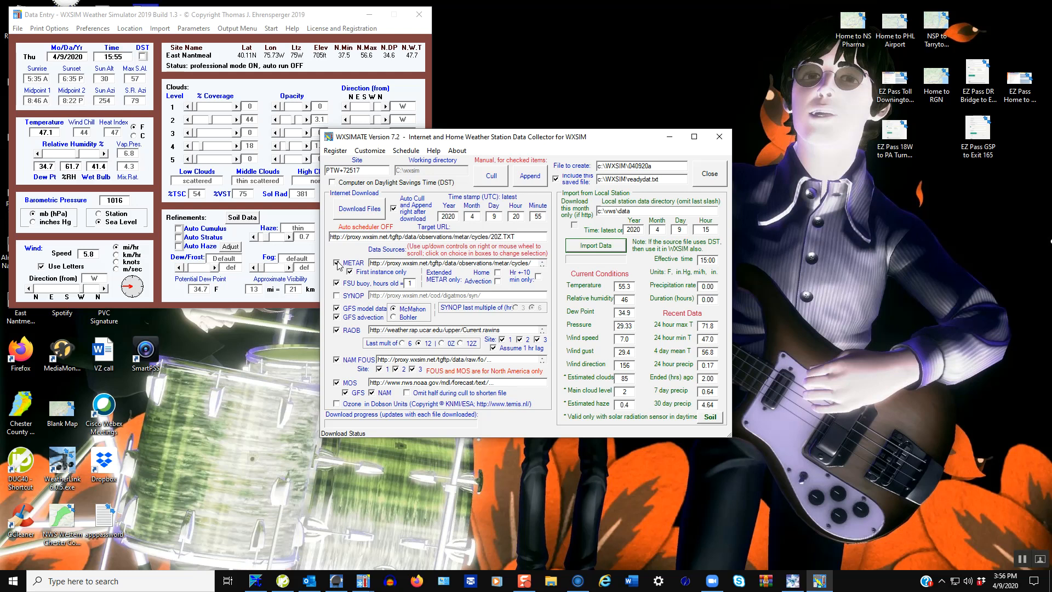
mouse_move(369, 268)
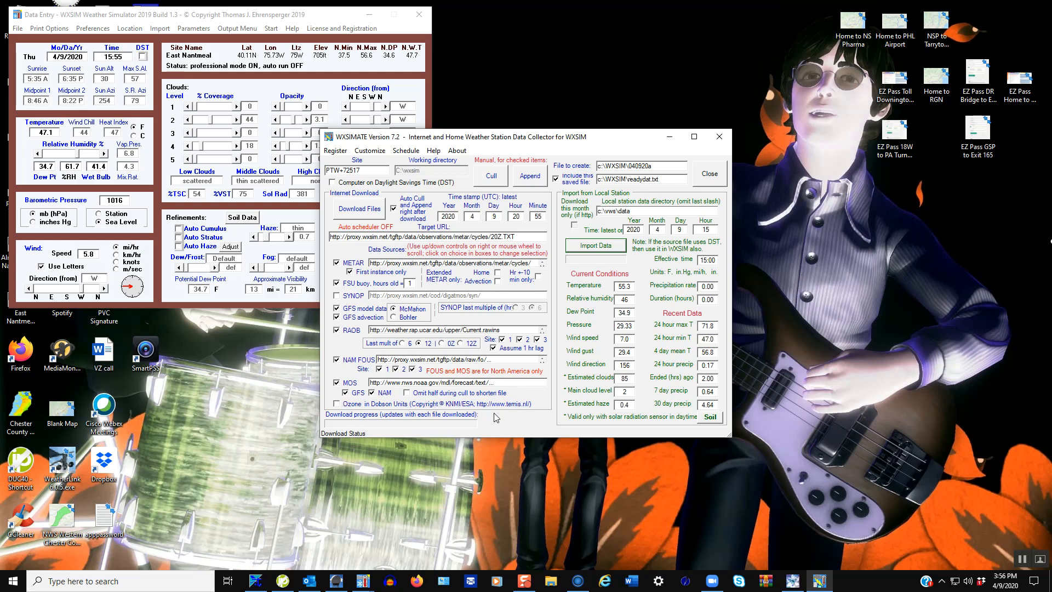
mouse_move(457, 150)
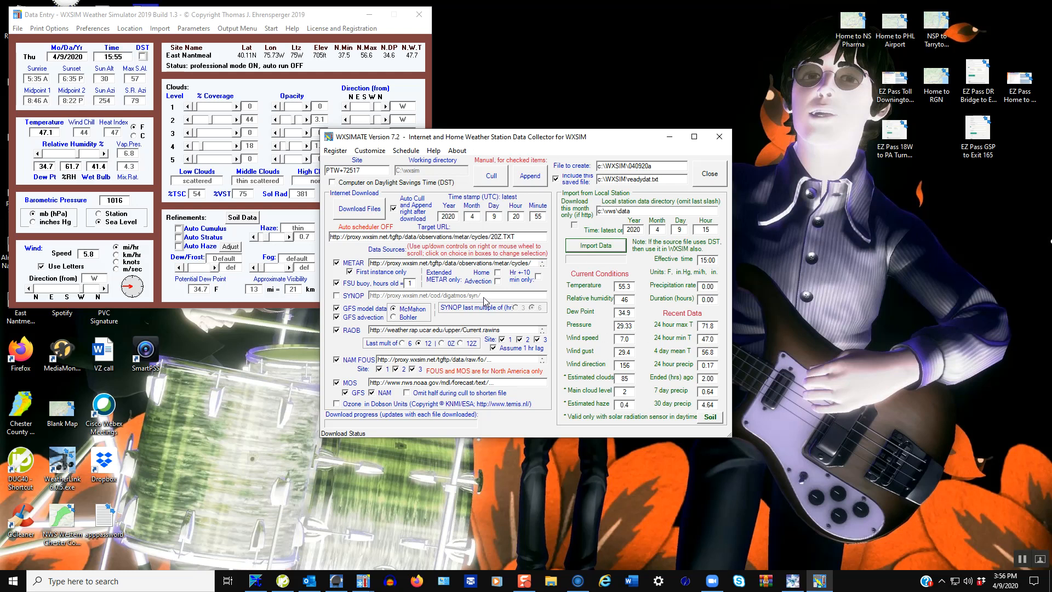
mouse_move(610, 366)
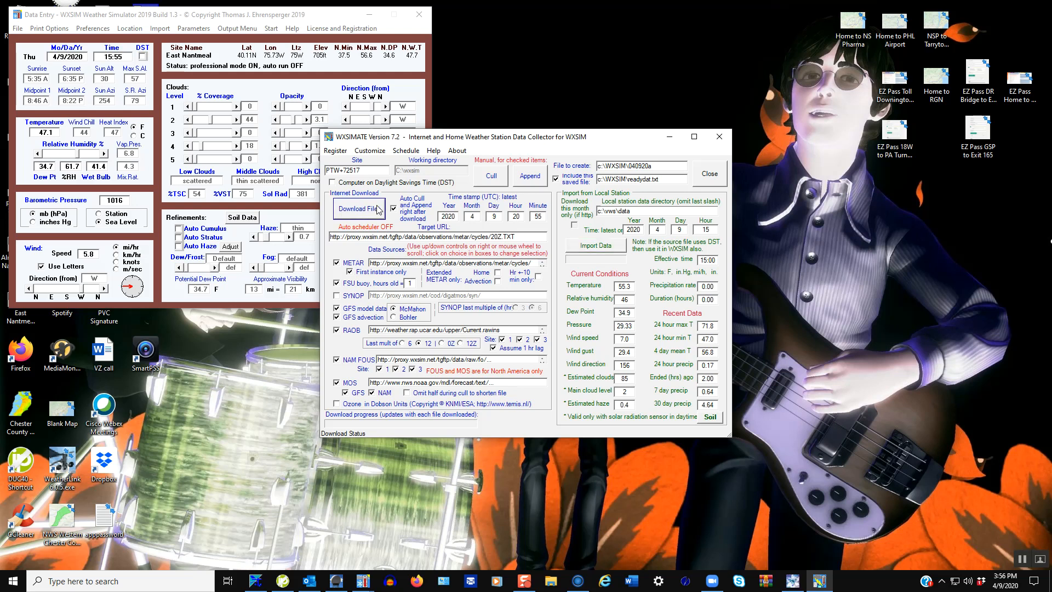
Step: Download and append the internet forecast files, then close WXSIMATE
click(359, 208)
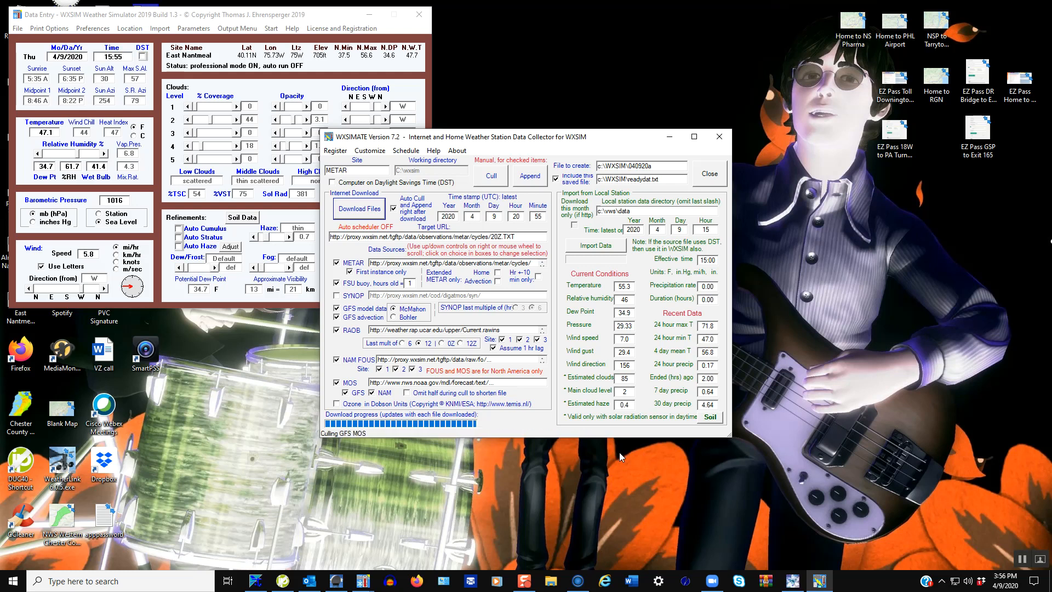
mouse_move(331, 448)
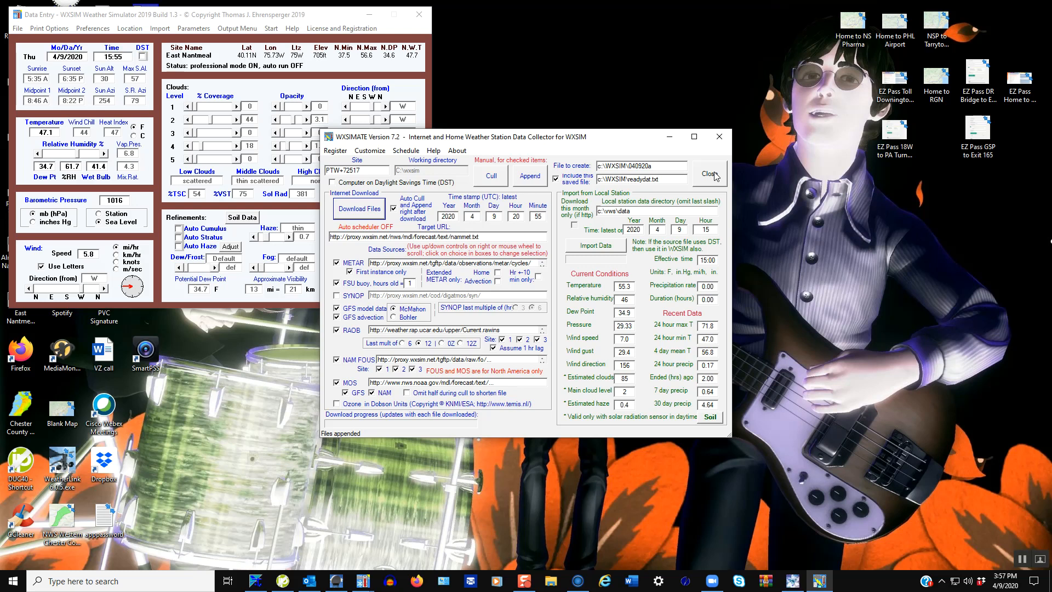
click(709, 174)
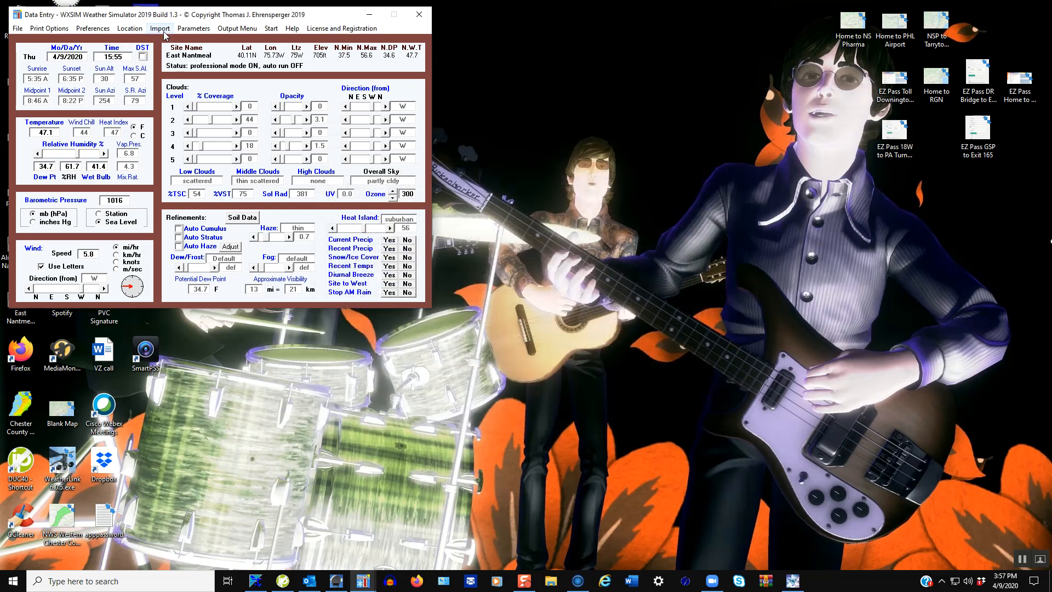
Step: Open the Data Import window, dismiss it, and reopen the Import options
click(159, 28)
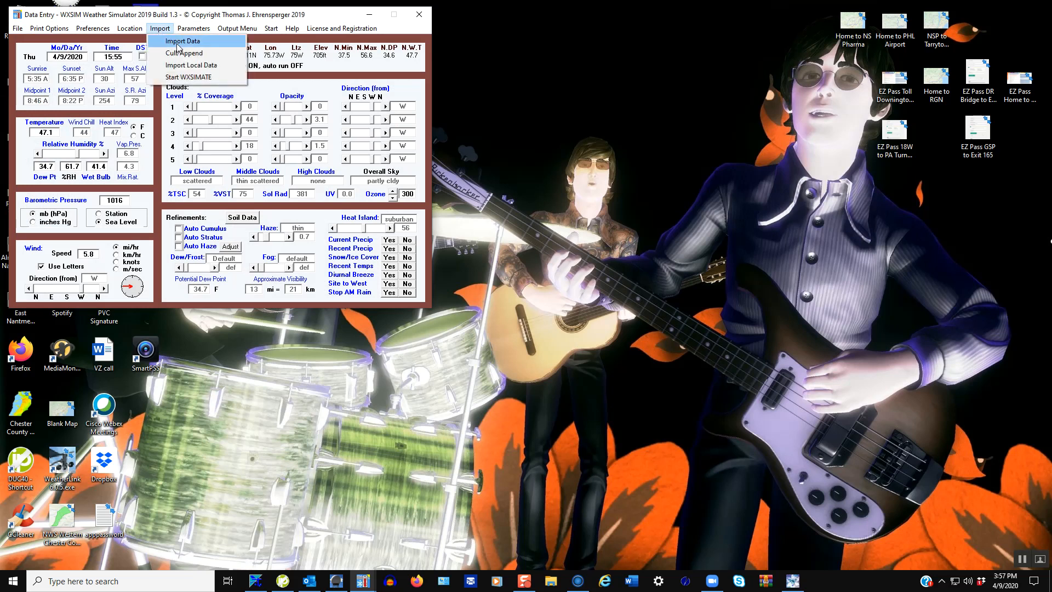
click(182, 41)
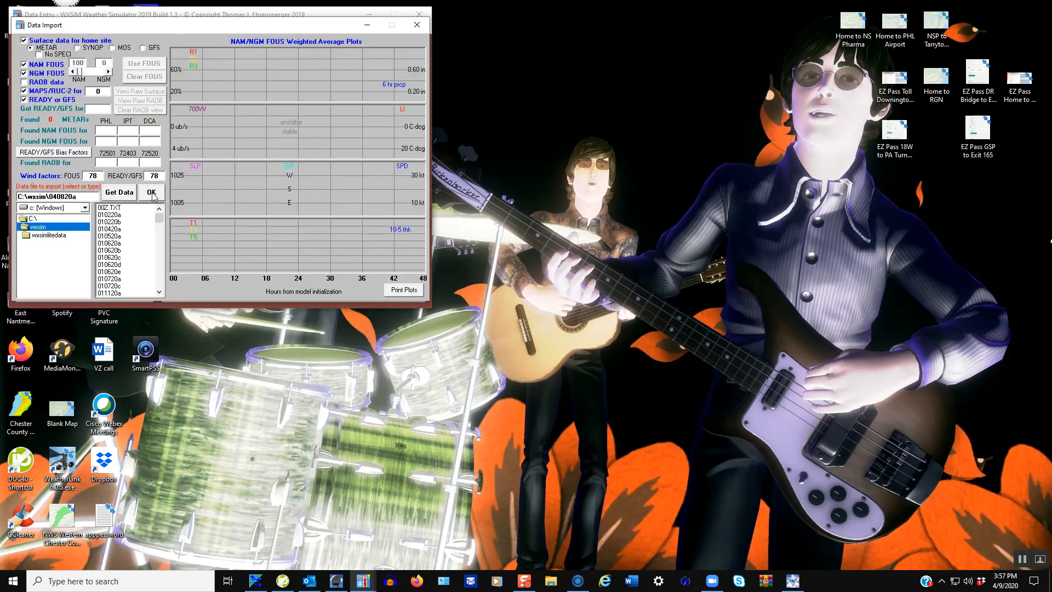
click(151, 192)
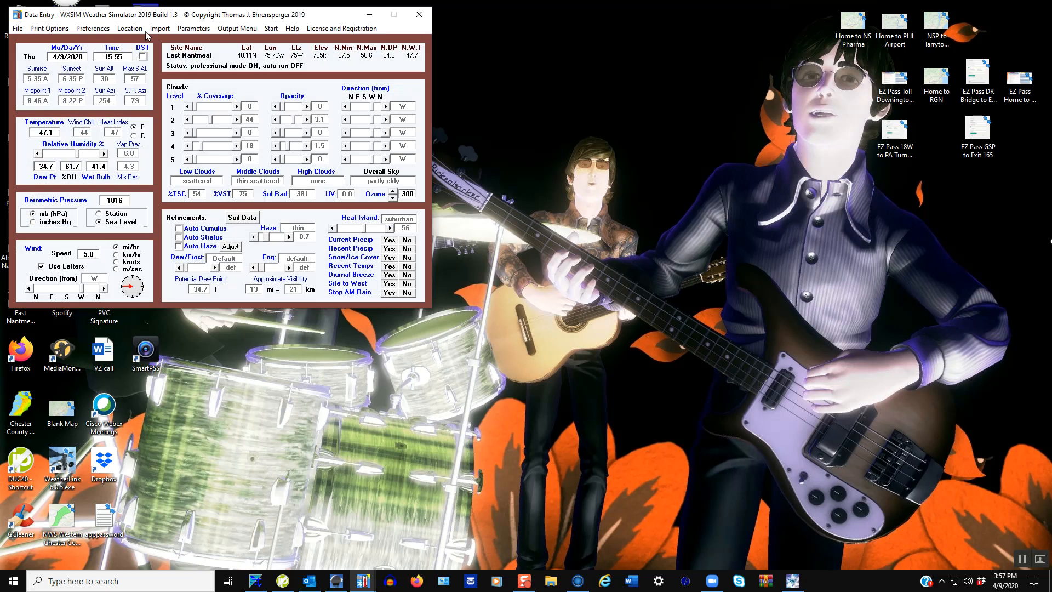
click(159, 28)
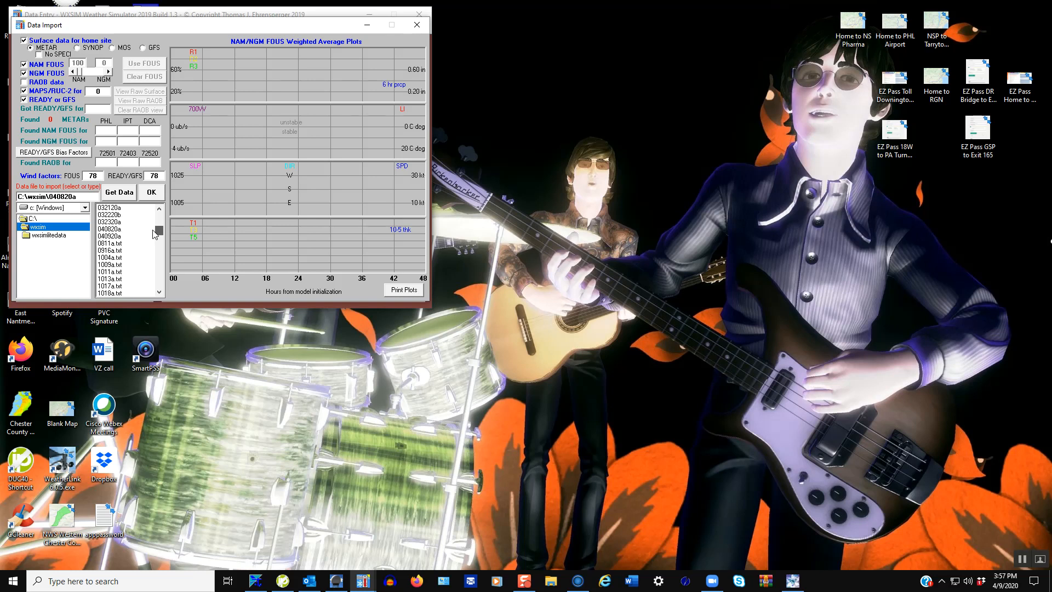
Step: Import the 040920a file, acknowledging the missing RAOB notice and confirming FOUS usage settings
click(108, 235)
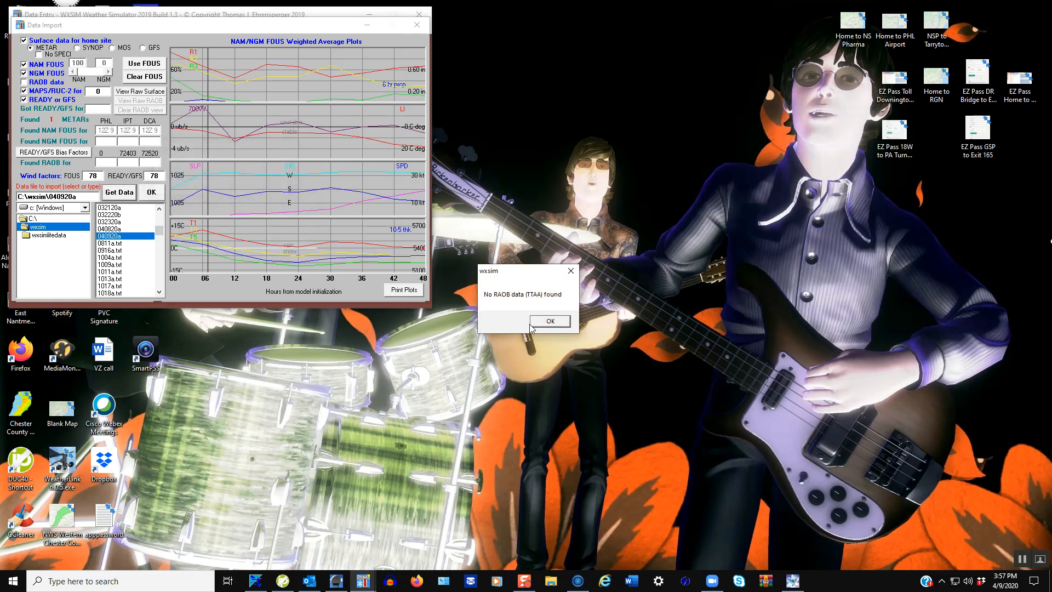
click(549, 321)
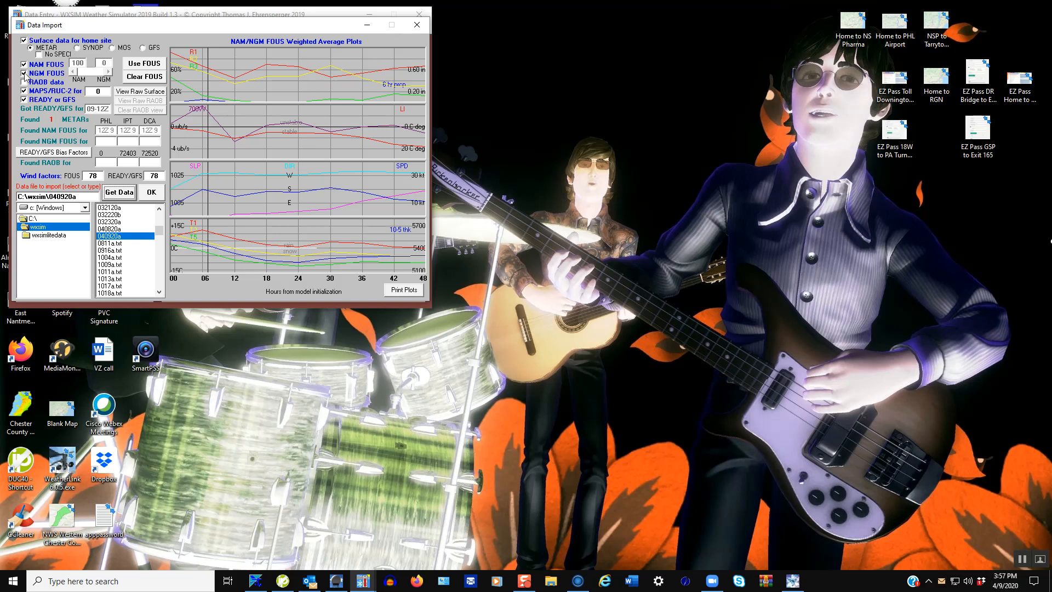
mouse_move(107, 140)
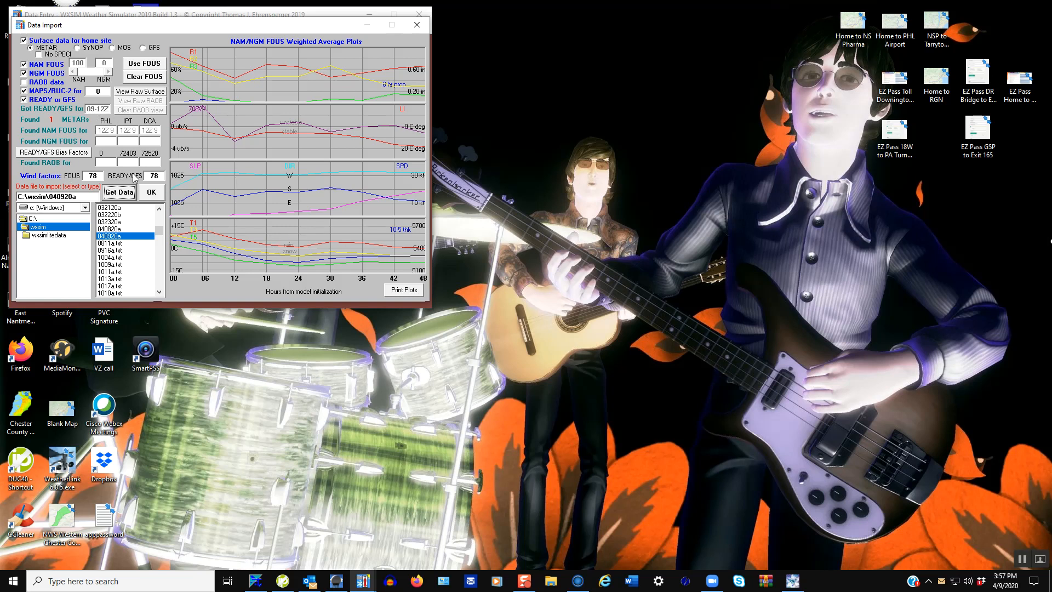
mouse_move(176, 183)
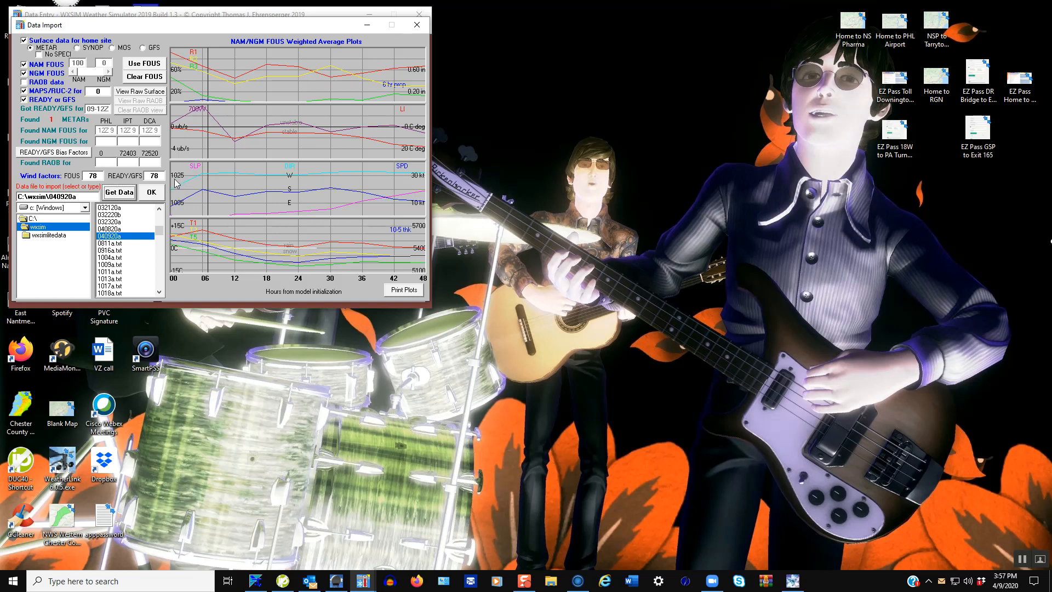
mouse_move(196, 213)
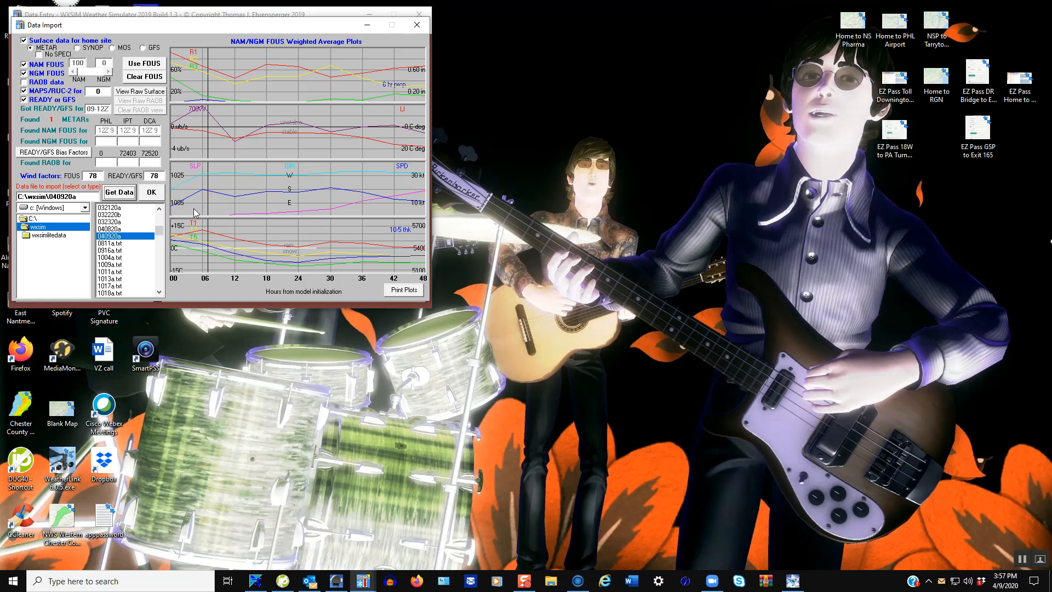
mouse_move(147, 210)
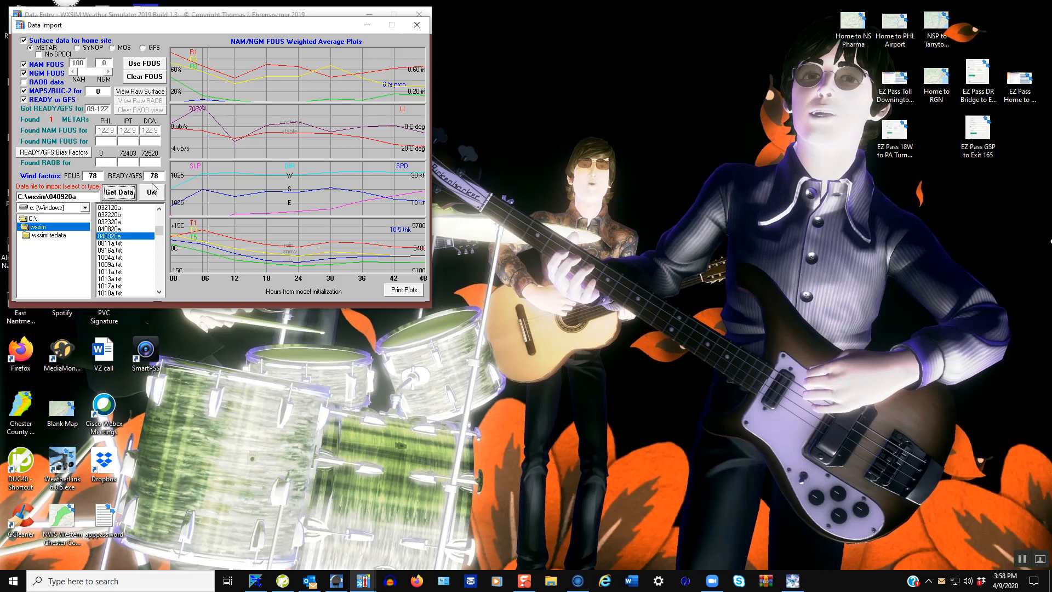
mouse_move(197, 212)
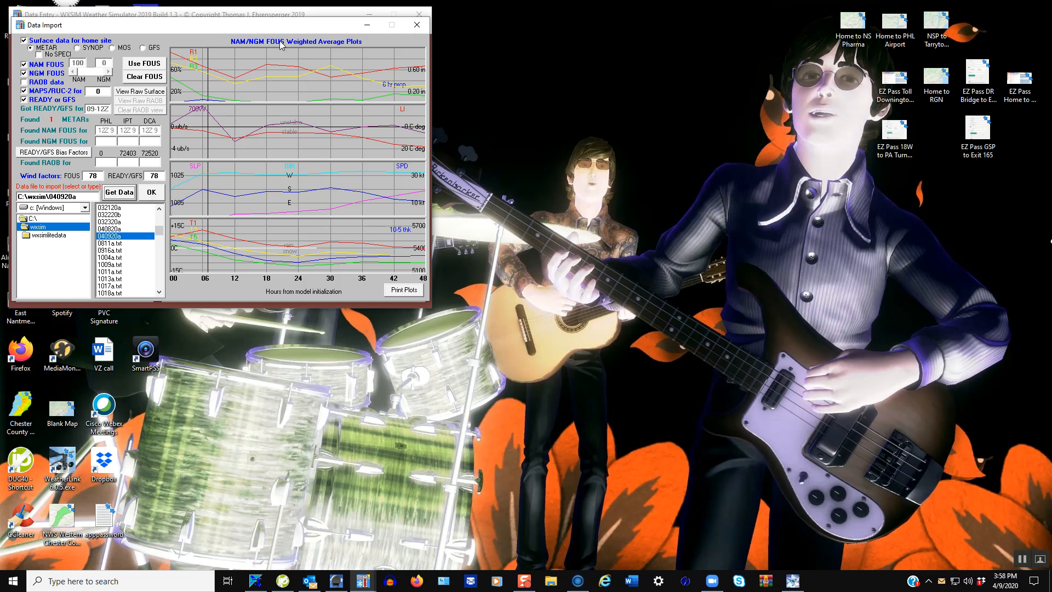
click(150, 192)
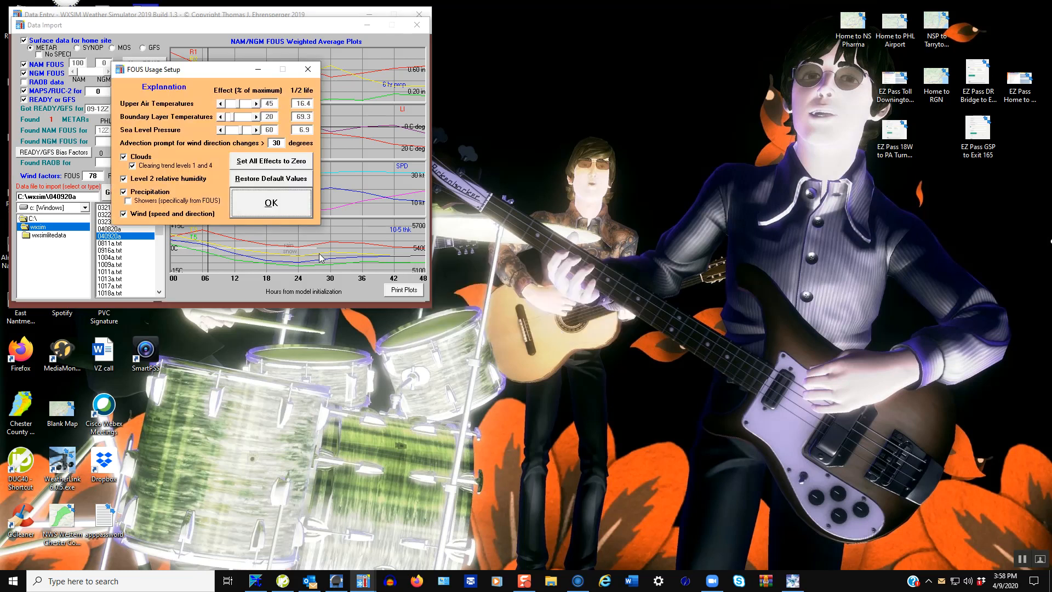
click(270, 203)
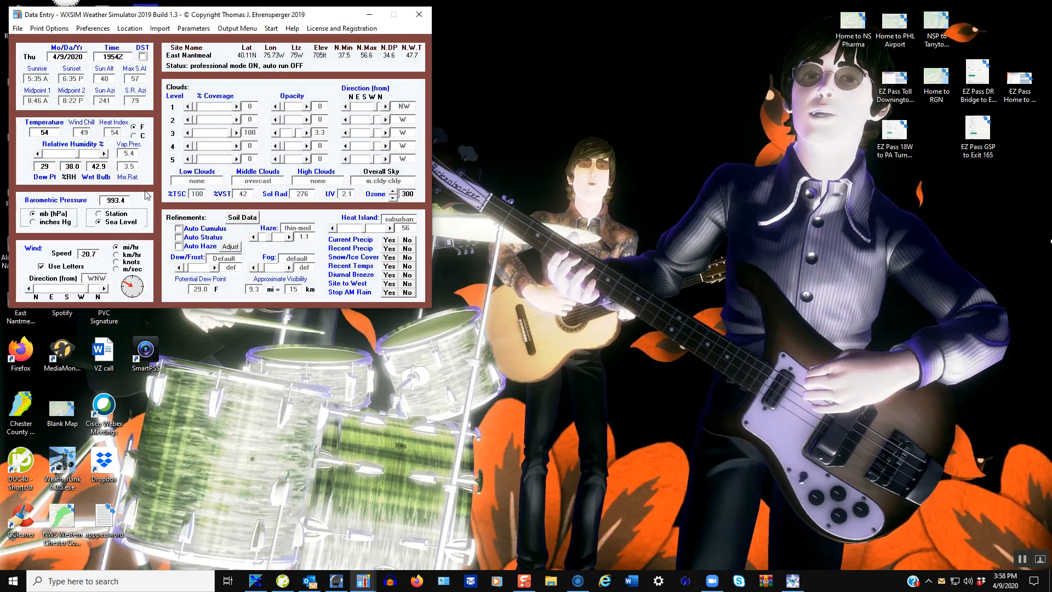
Step: Launch WXSIMATE again from WXSIM's Import options
click(159, 28)
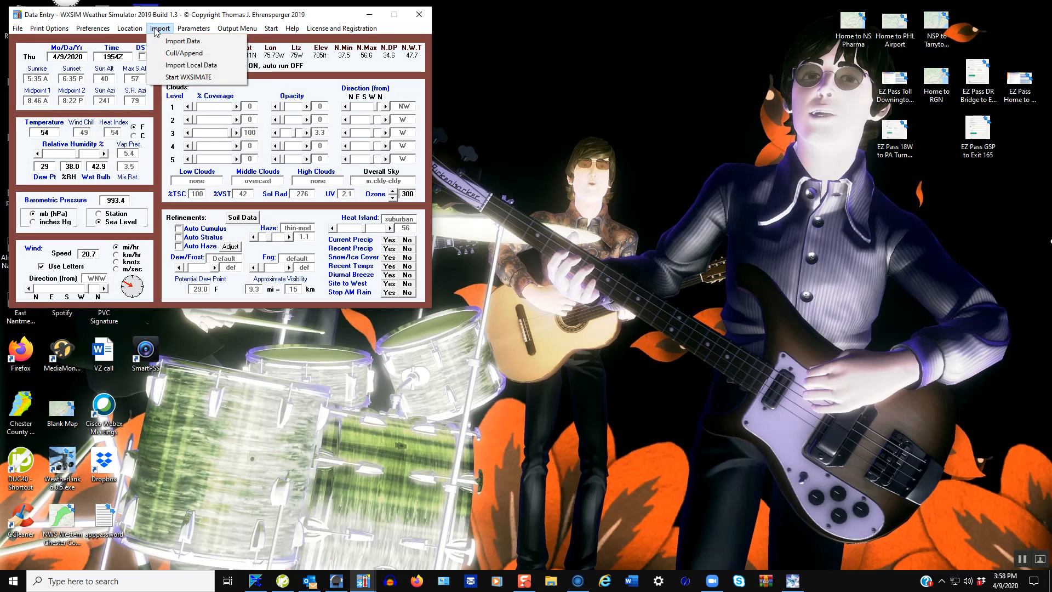
mouse_move(191, 77)
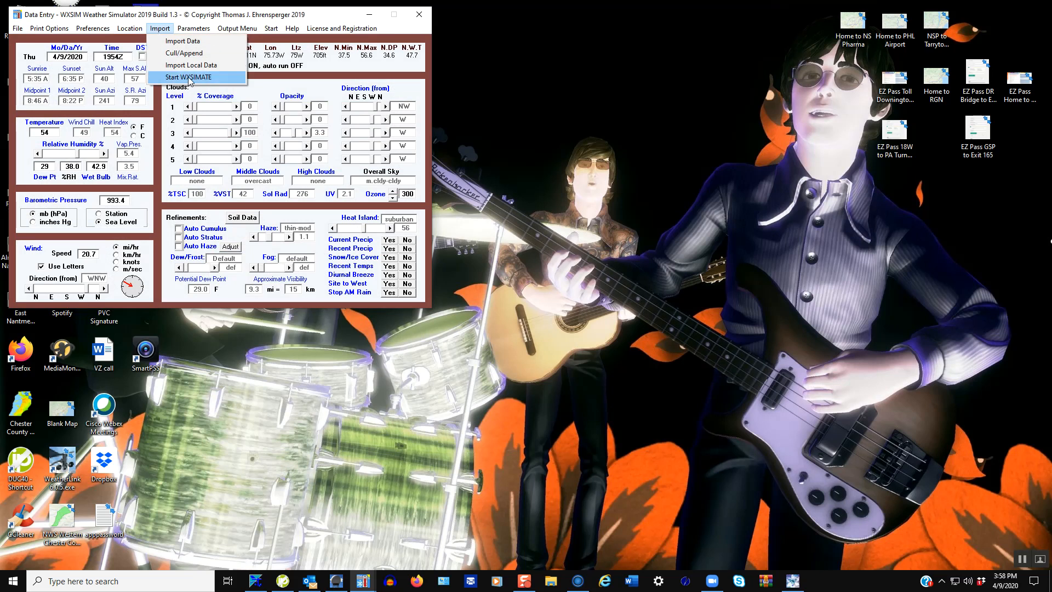
click(192, 78)
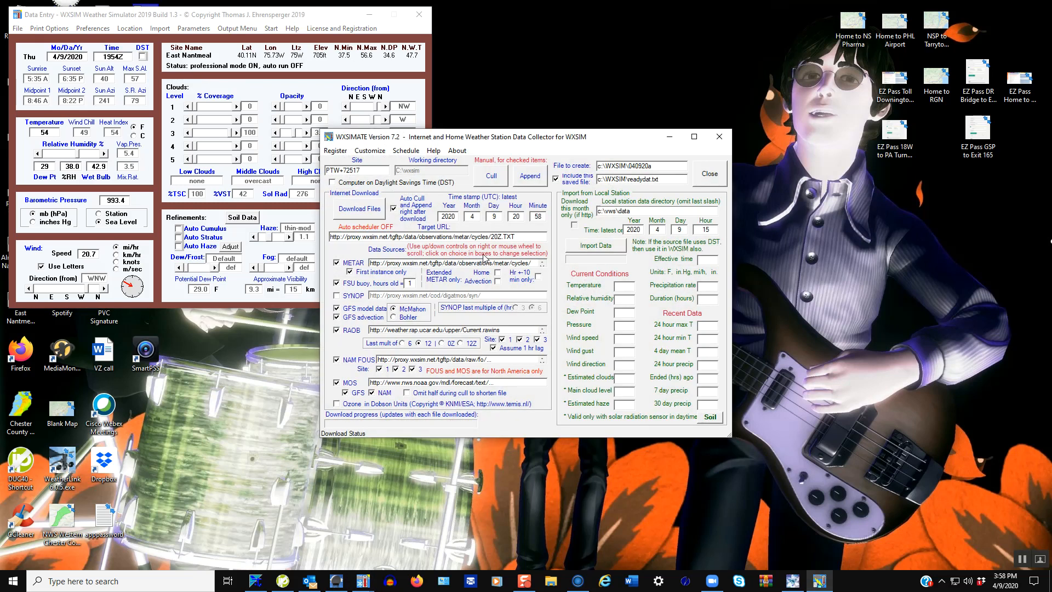
mouse_move(663, 131)
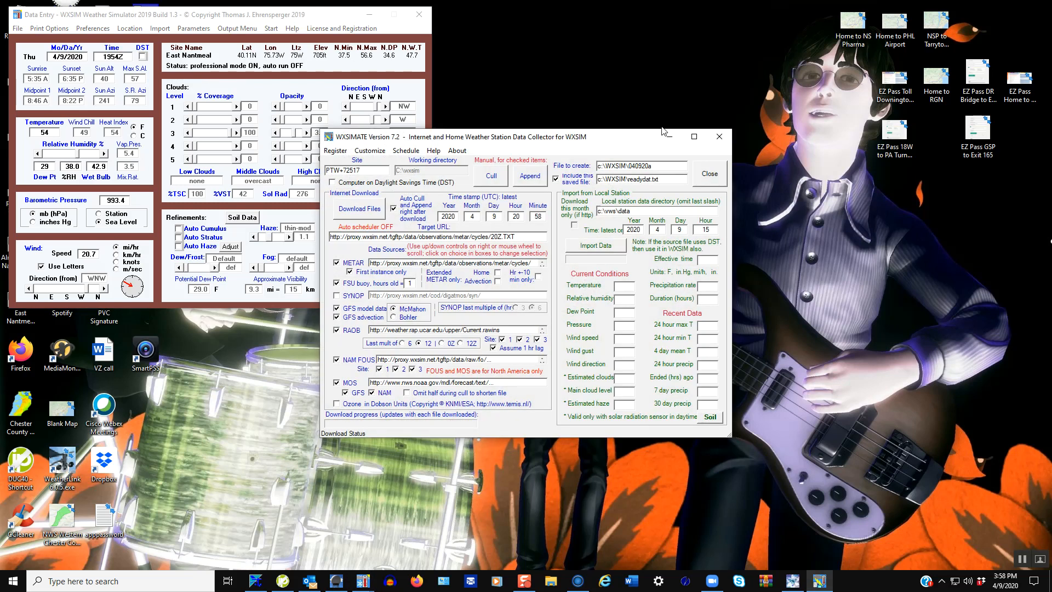
Step: Import local station data, confirming selected items and the recent max/min temperatures
click(159, 28)
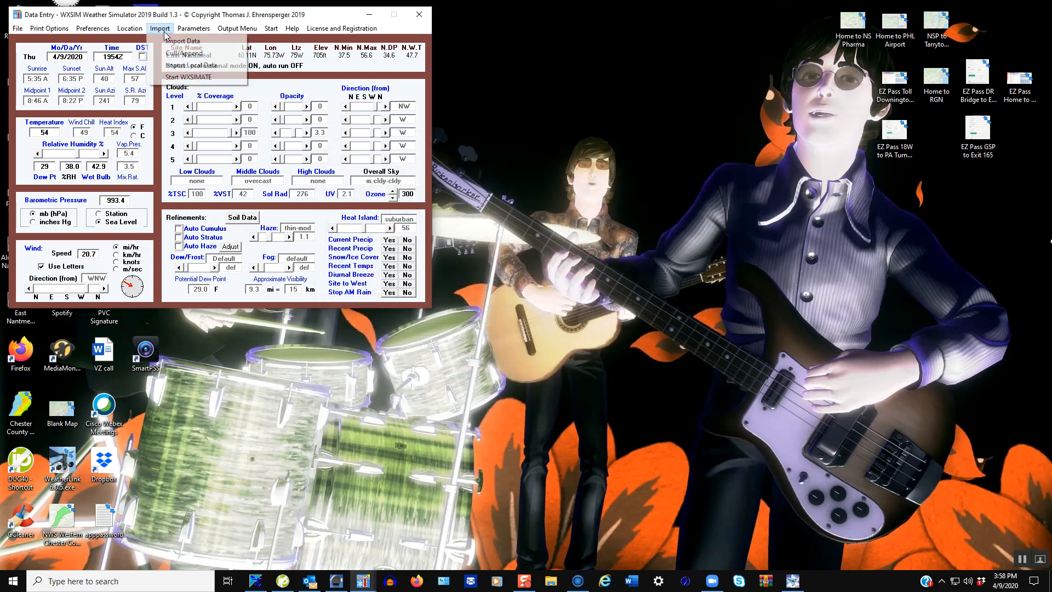
click(160, 27)
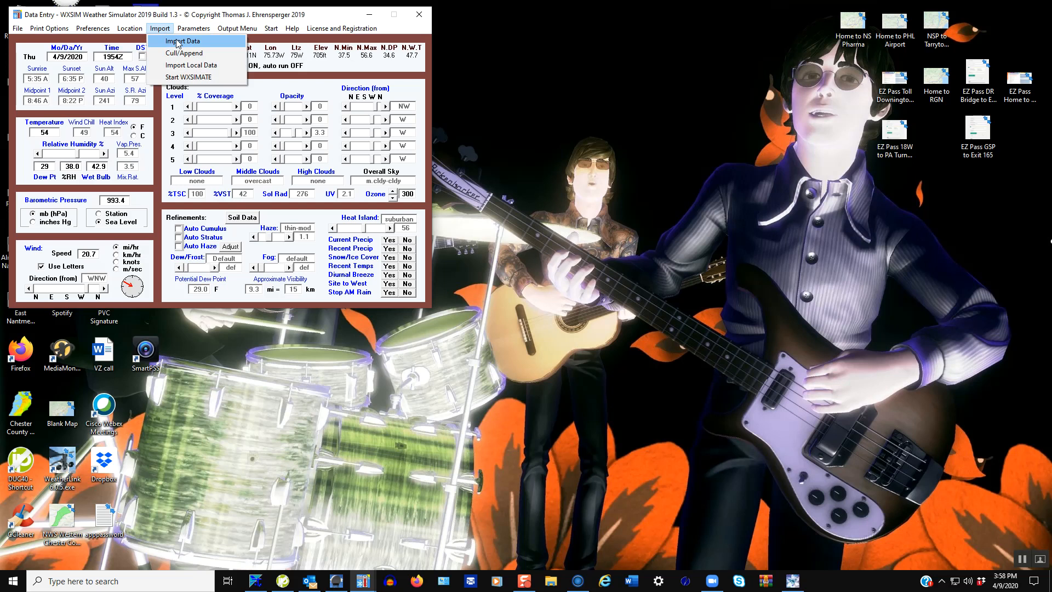
click(192, 65)
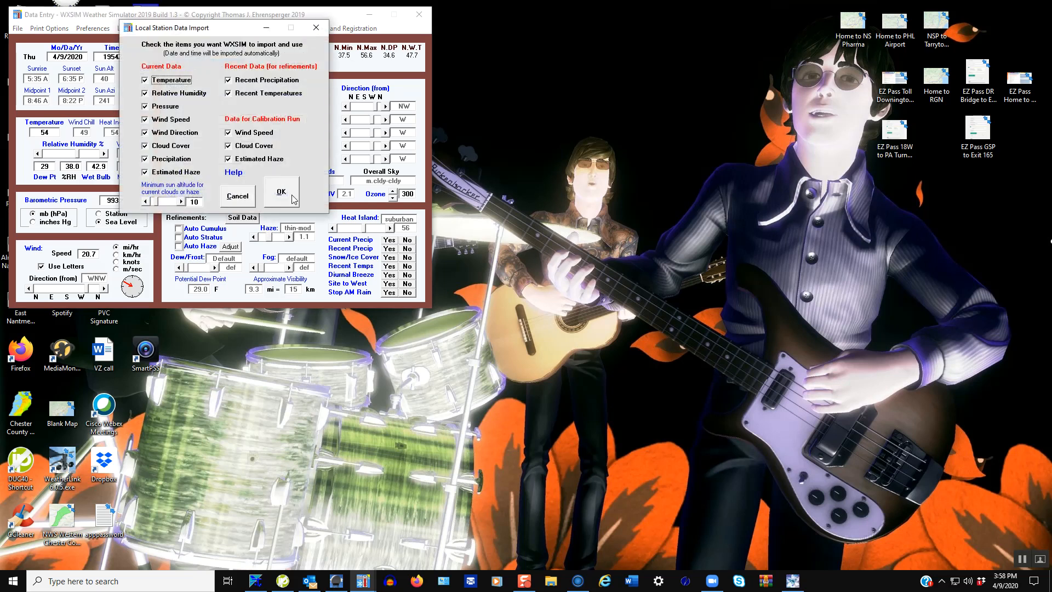
click(280, 192)
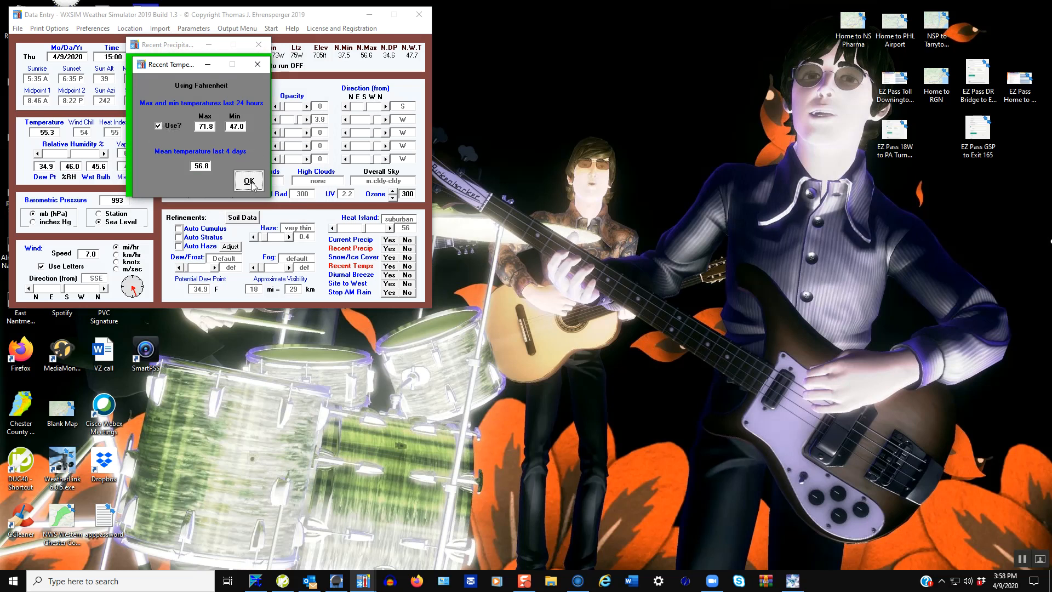
click(248, 180)
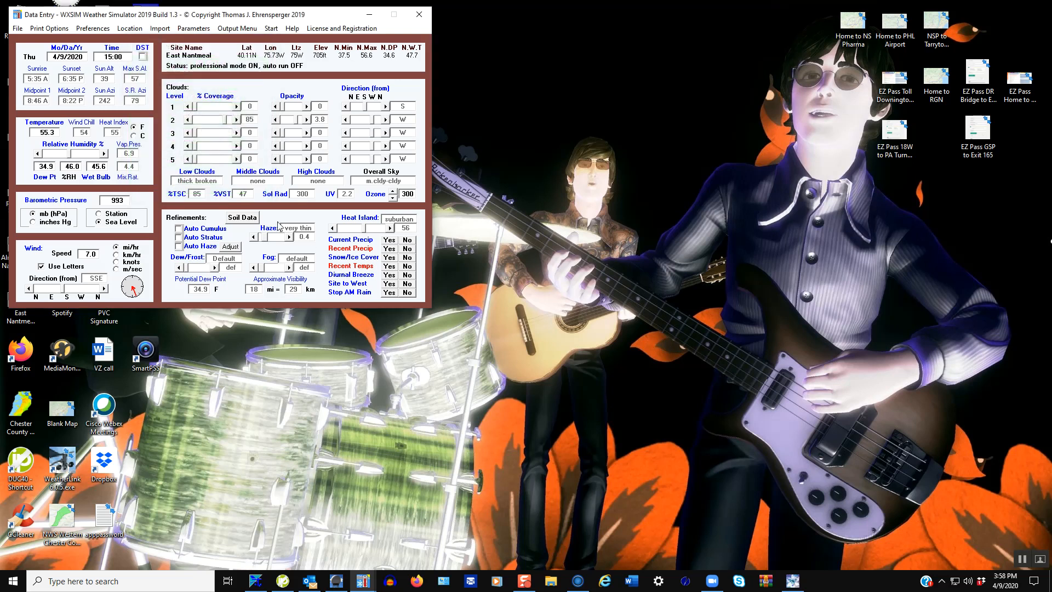
mouse_move(210, 303)
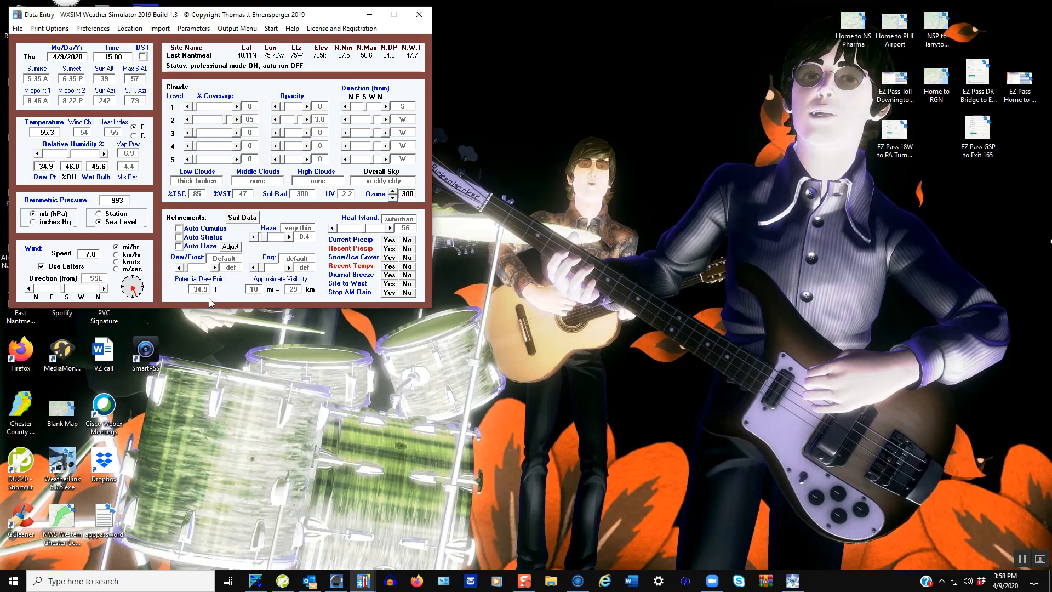
mouse_move(167, 285)
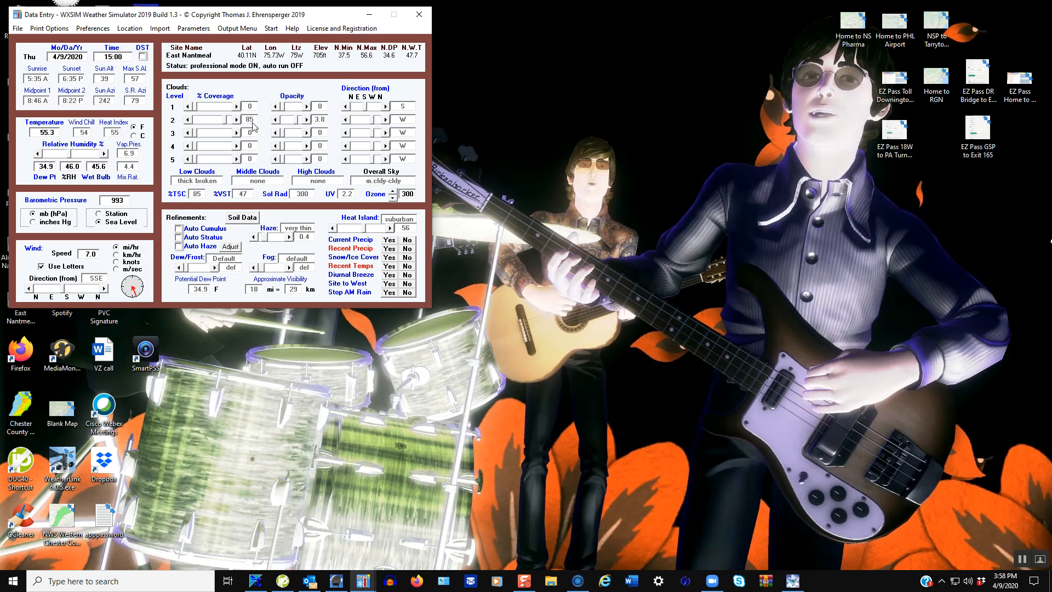
mouse_move(135, 289)
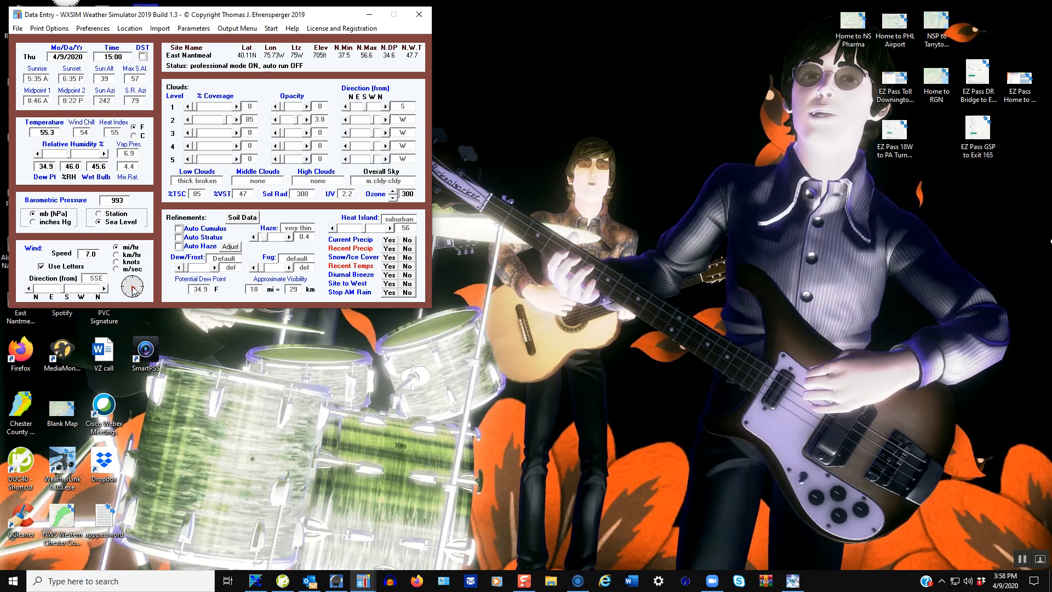
mouse_move(158, 287)
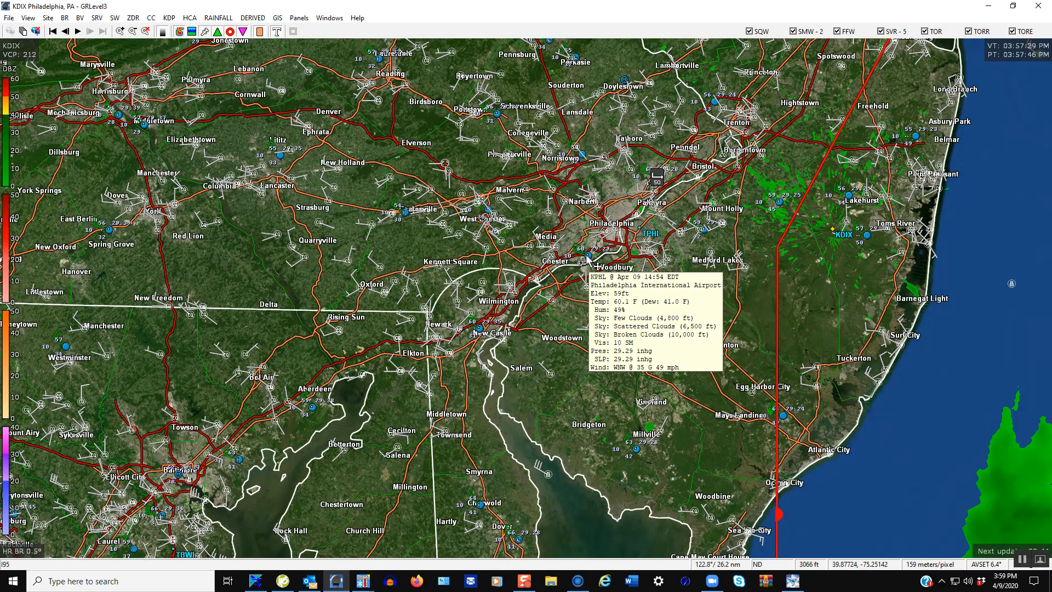
mouse_move(419, 228)
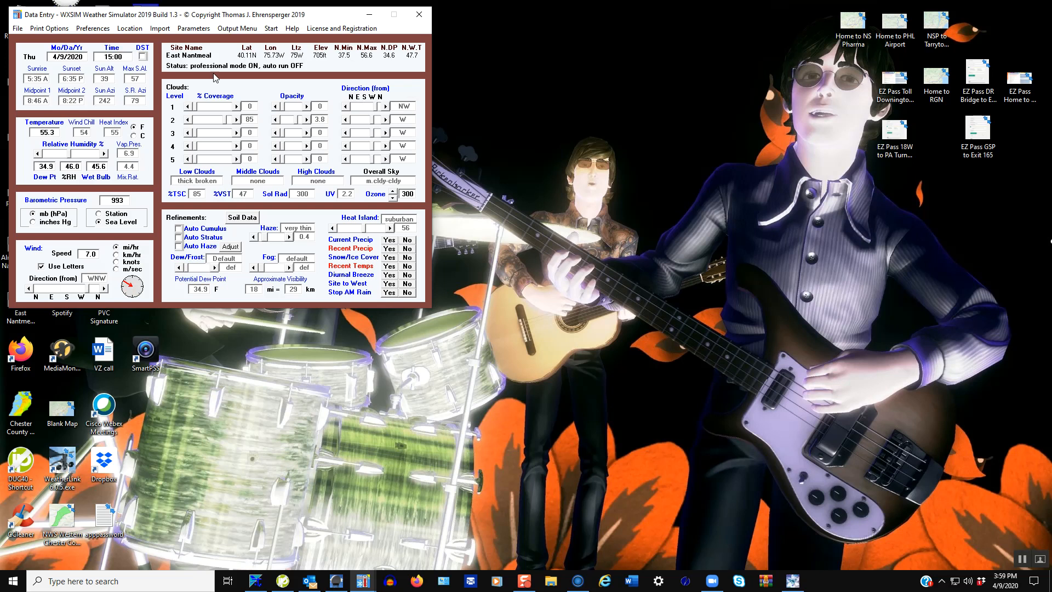
mouse_move(392, 183)
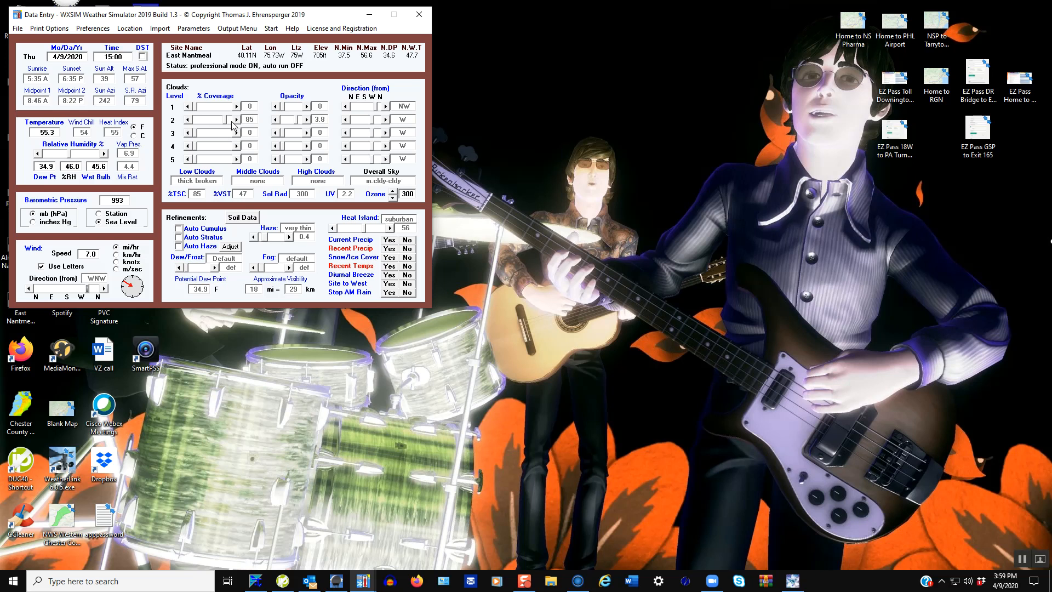
Step: Adjust cloud entries: add level 1 coverage and reduce level 2 coverage to 24%
click(215, 120)
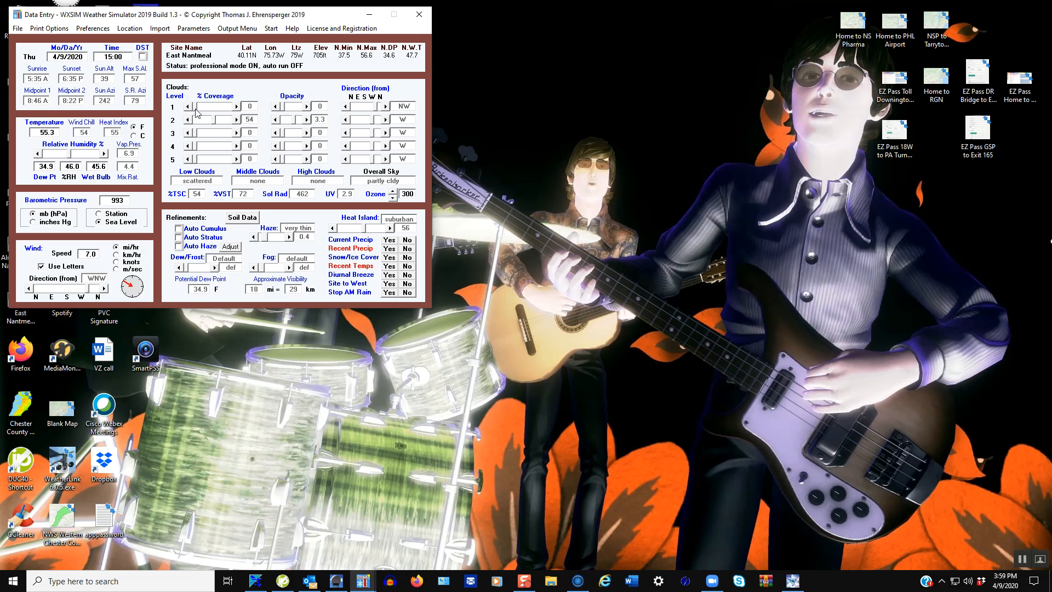
click(237, 106)
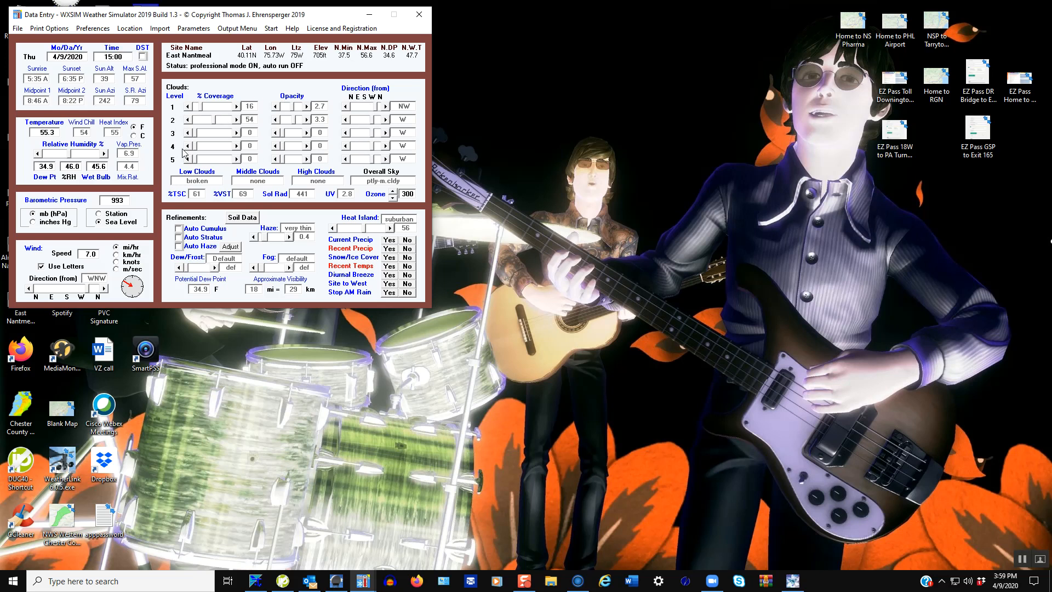
mouse_move(215, 204)
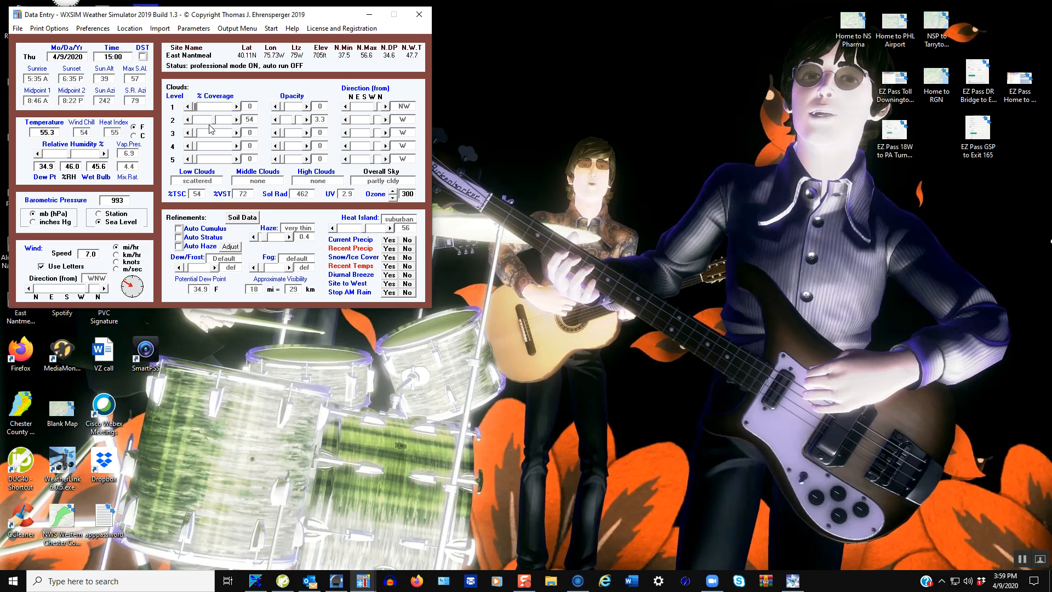
click(189, 120)
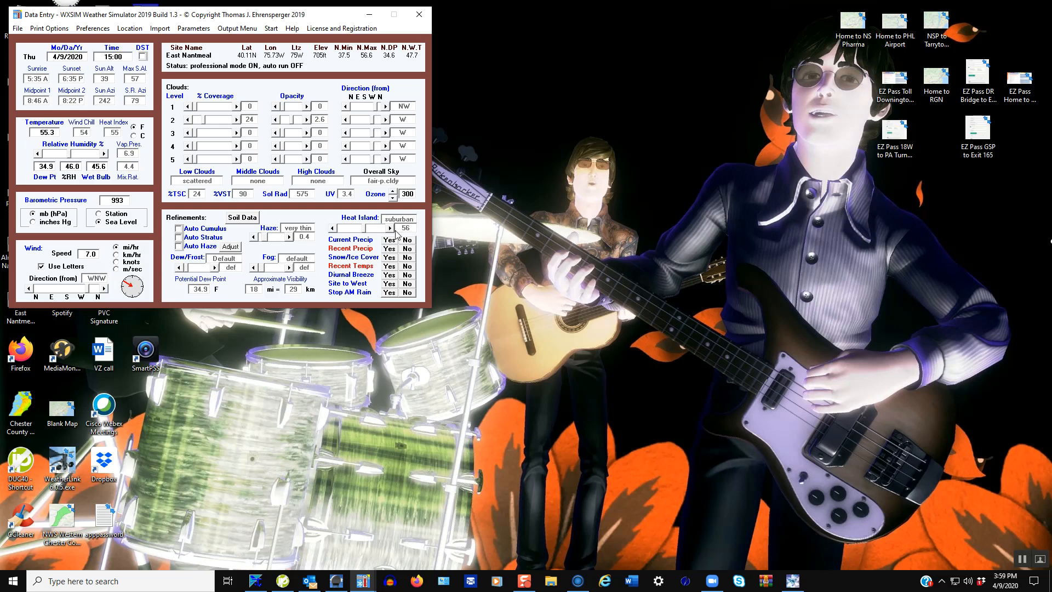
mouse_move(394, 274)
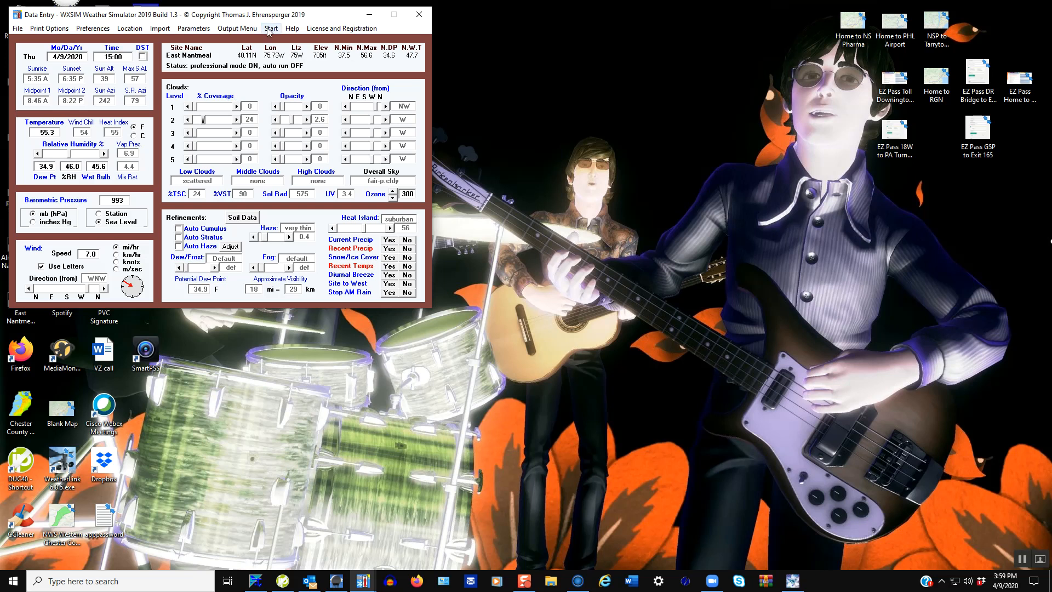
Step: Run a Full Start from the Start menu to open Upper Level Data Verification
click(271, 28)
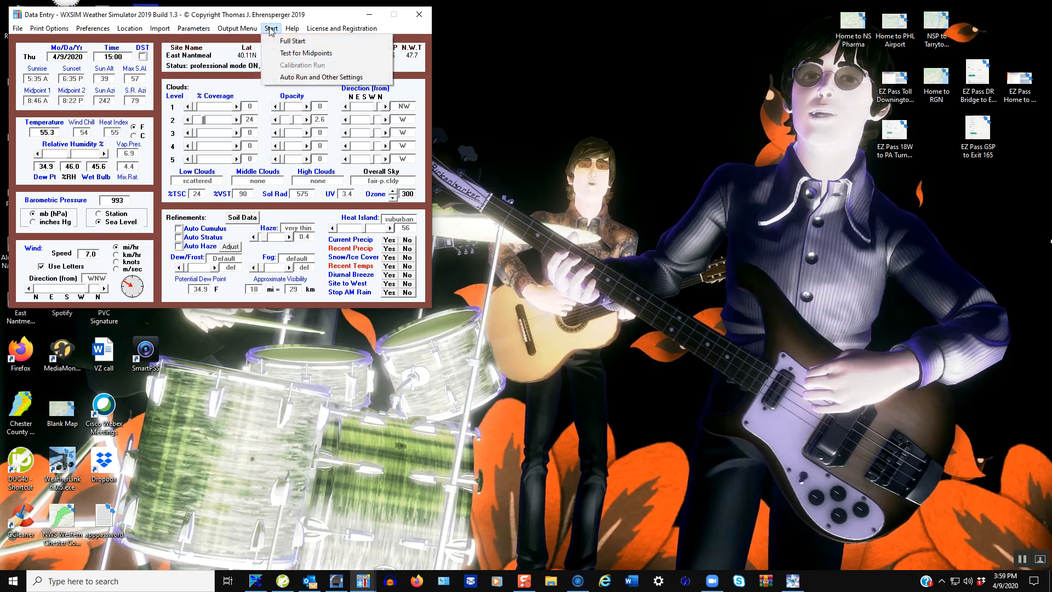
mouse_move(292, 41)
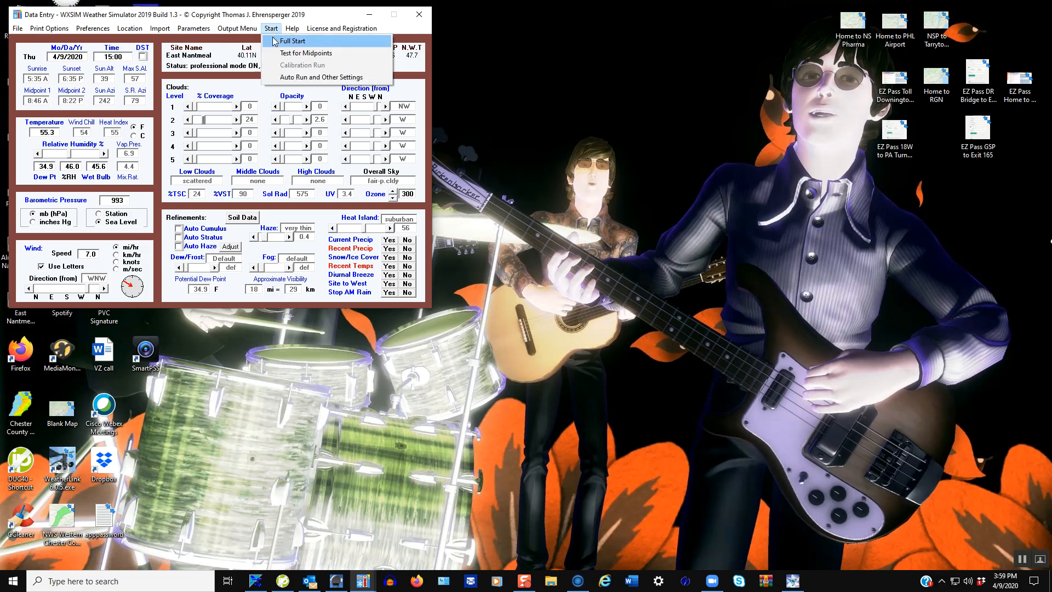
click(292, 41)
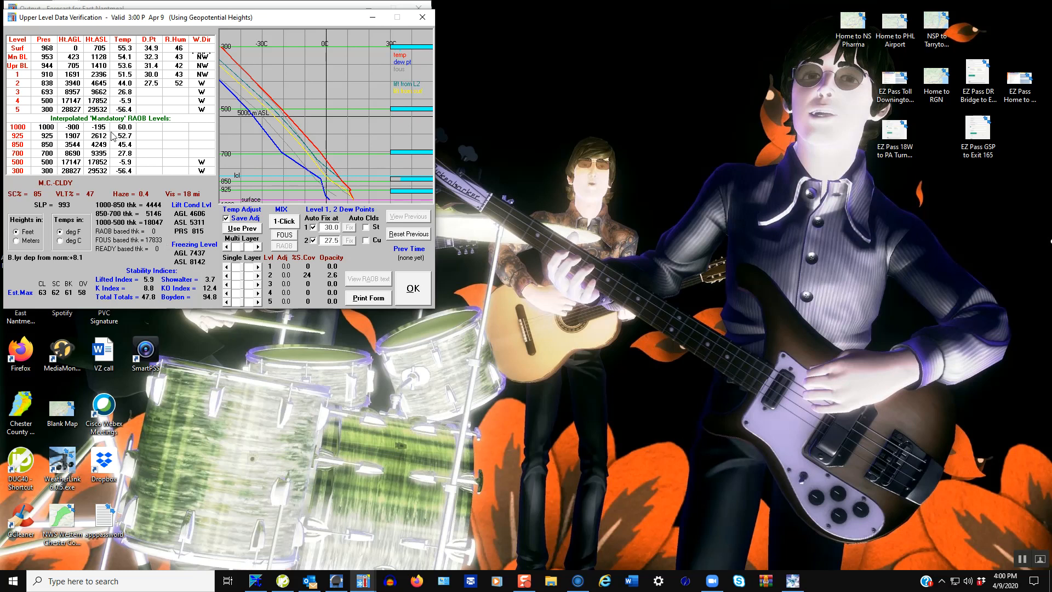
mouse_move(277, 69)
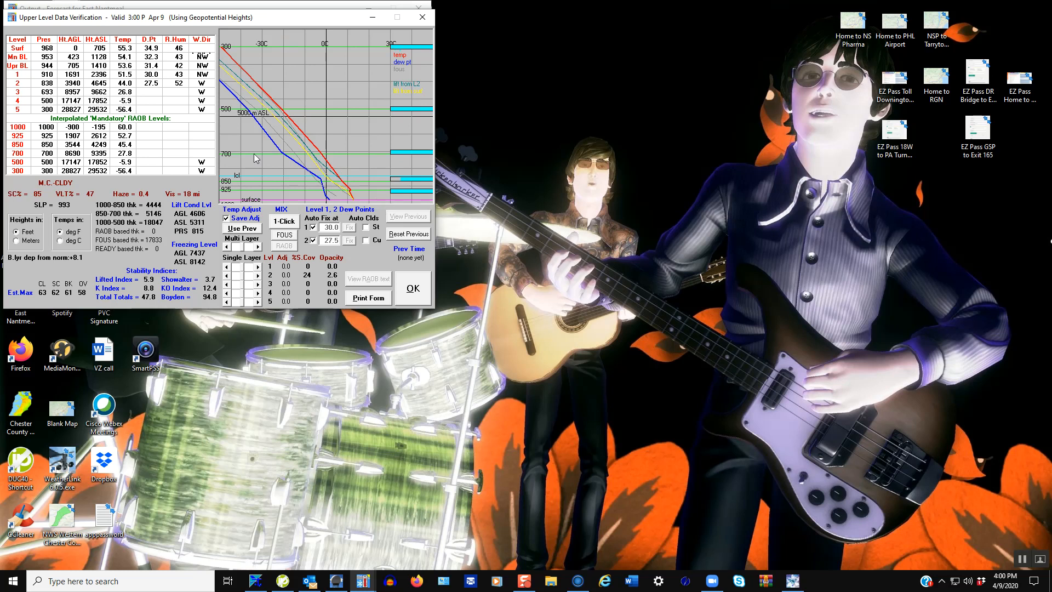
mouse_move(336, 164)
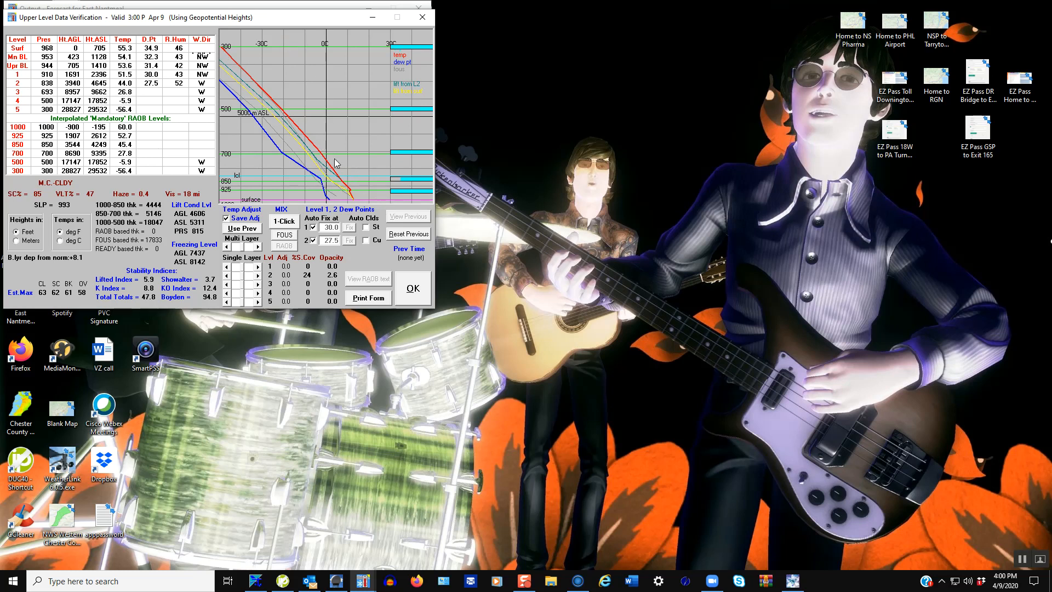
mouse_move(205, 202)
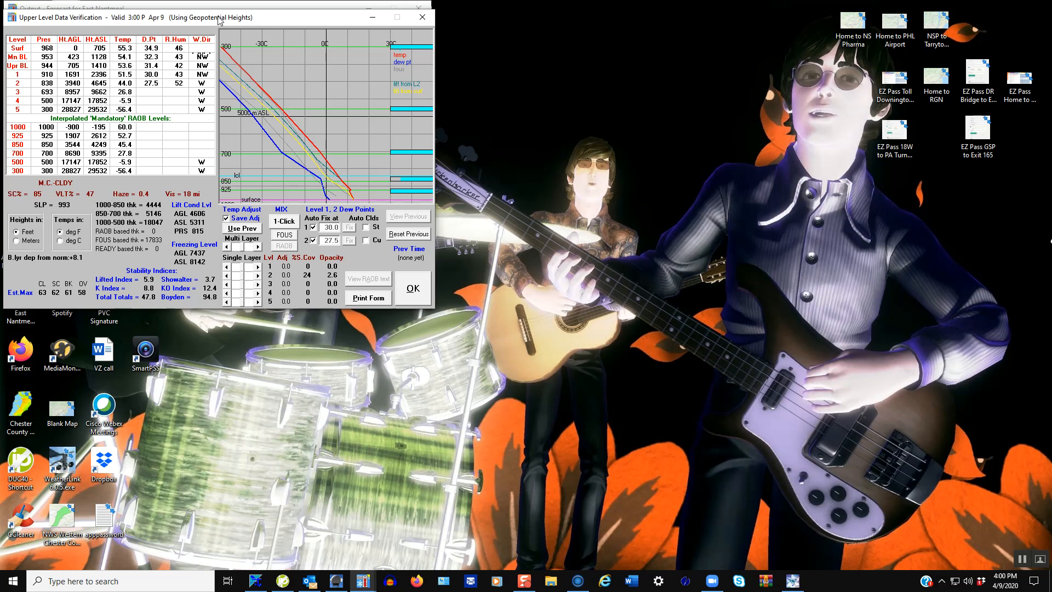
mouse_move(287, 136)
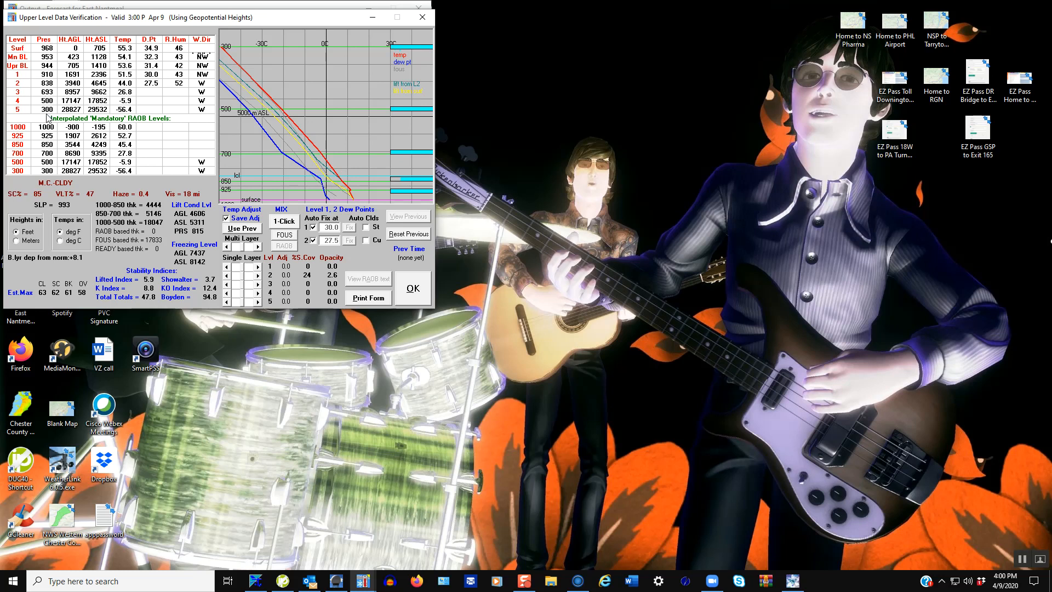
mouse_move(72, 57)
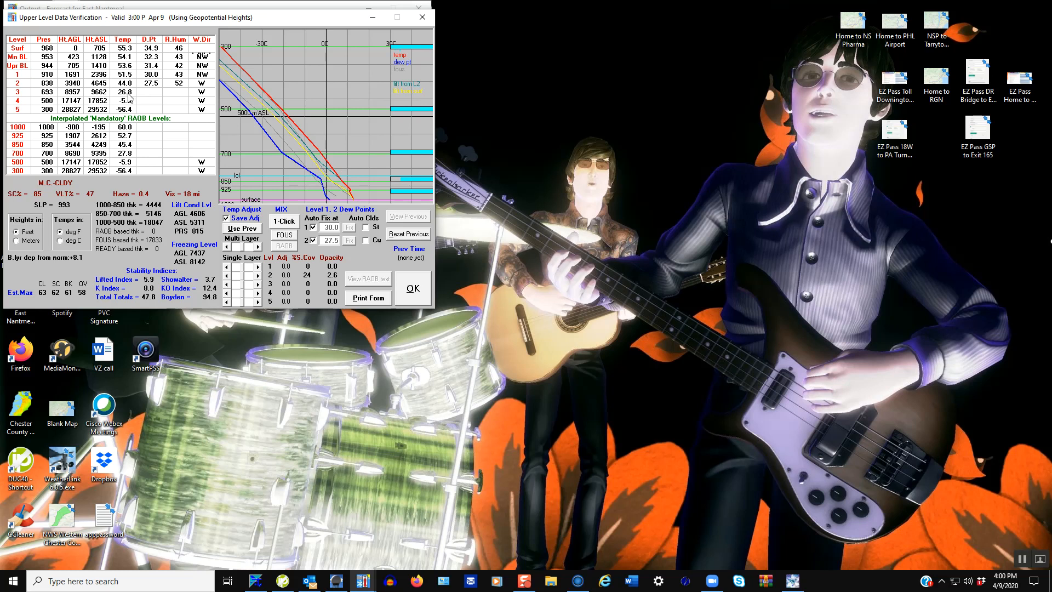
mouse_move(211, 62)
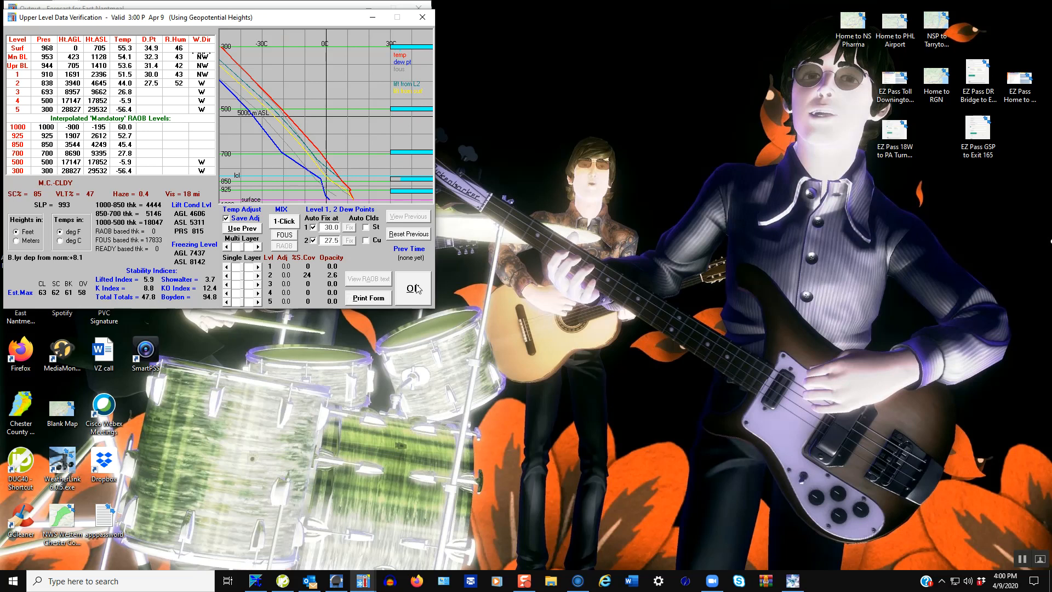
Step: Accept the upper-air data and import regional surface observations from the data file
click(412, 288)
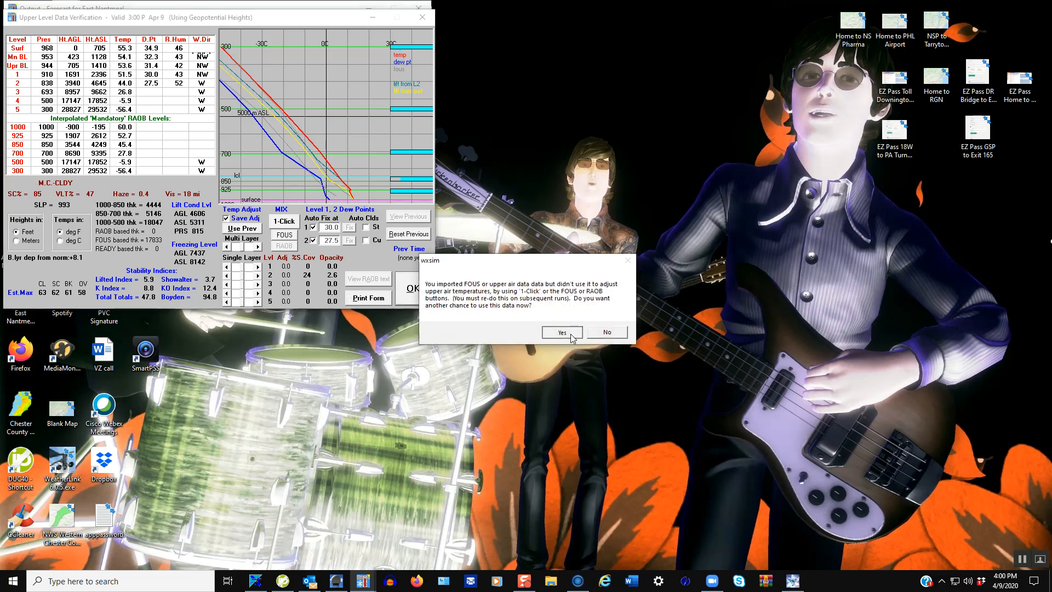
click(562, 332)
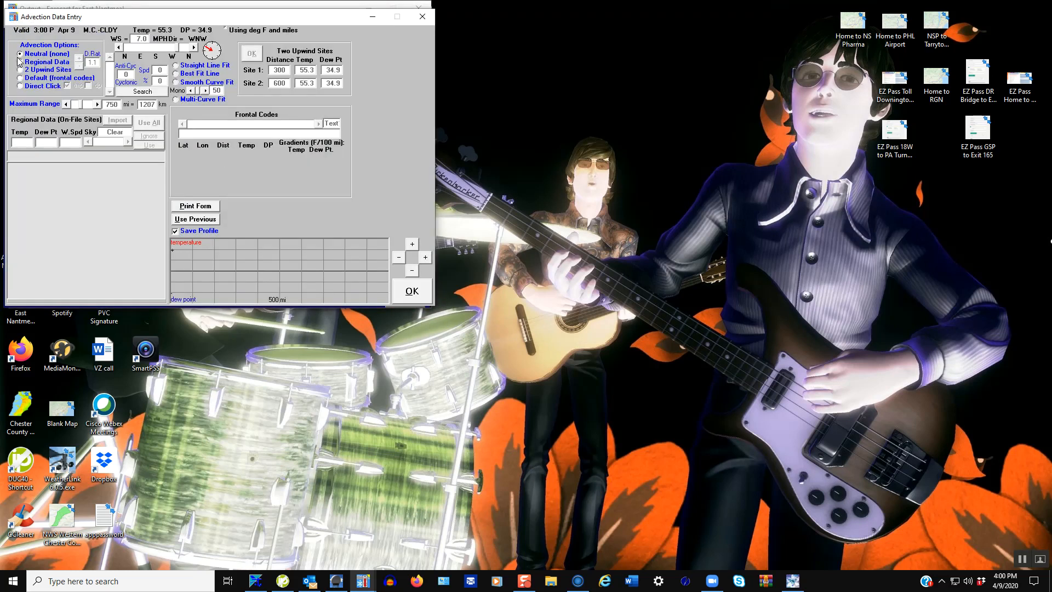
click(21, 70)
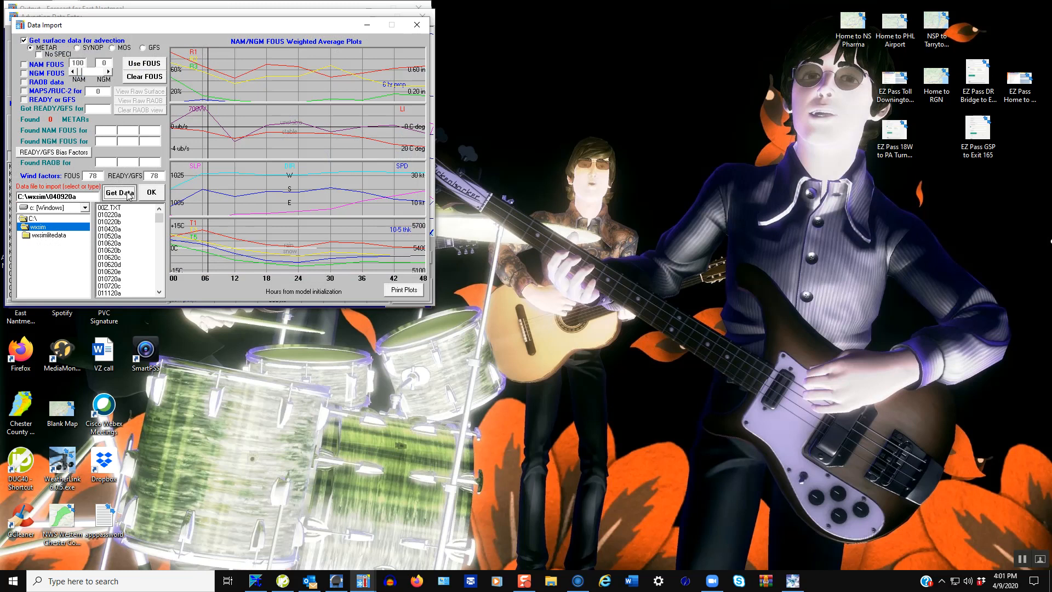
click(120, 192)
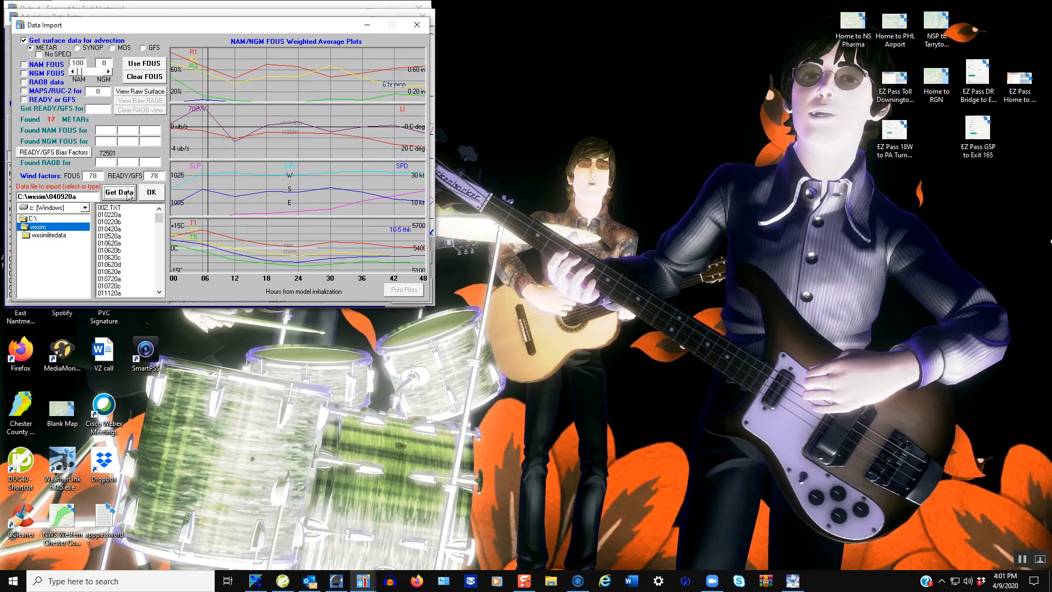
click(119, 193)
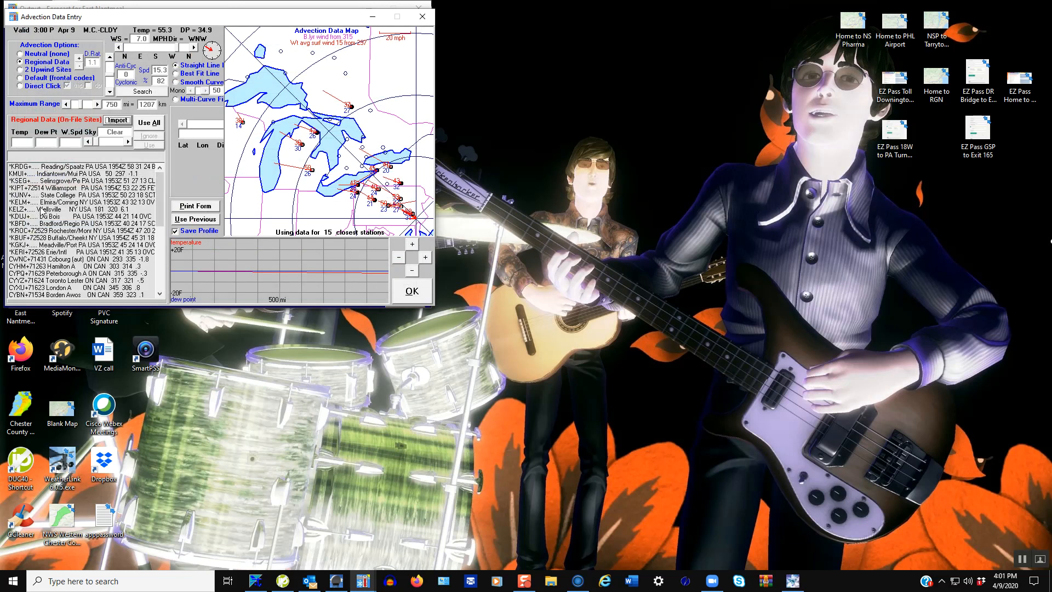
Step: Apply data from all 15 nearby regional stations to the advection and confirm
scroll(down, 3)
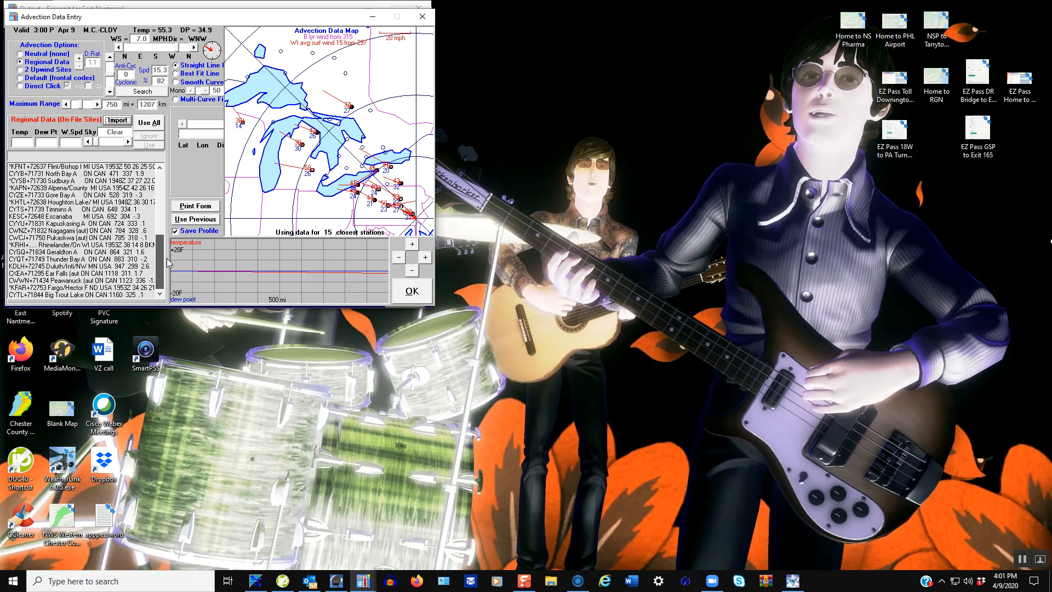
scroll(down, 3)
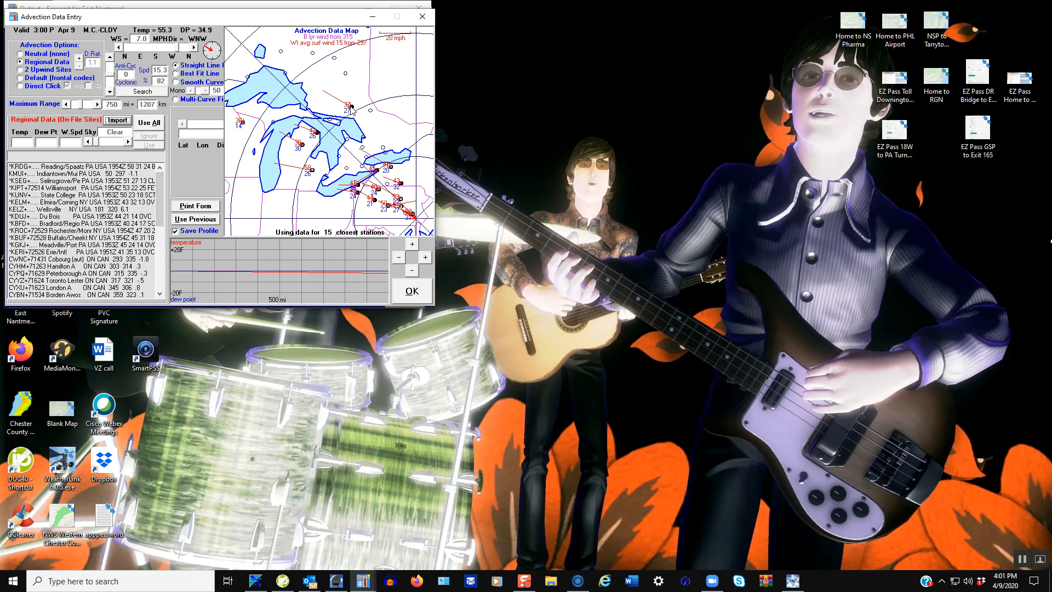
mouse_move(353, 110)
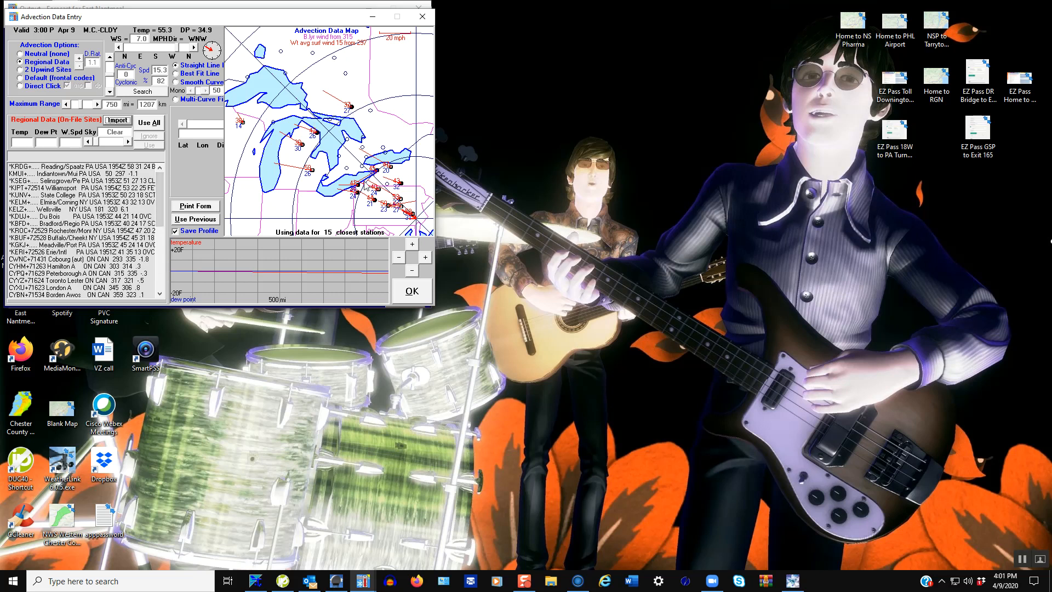
scroll(down, 3)
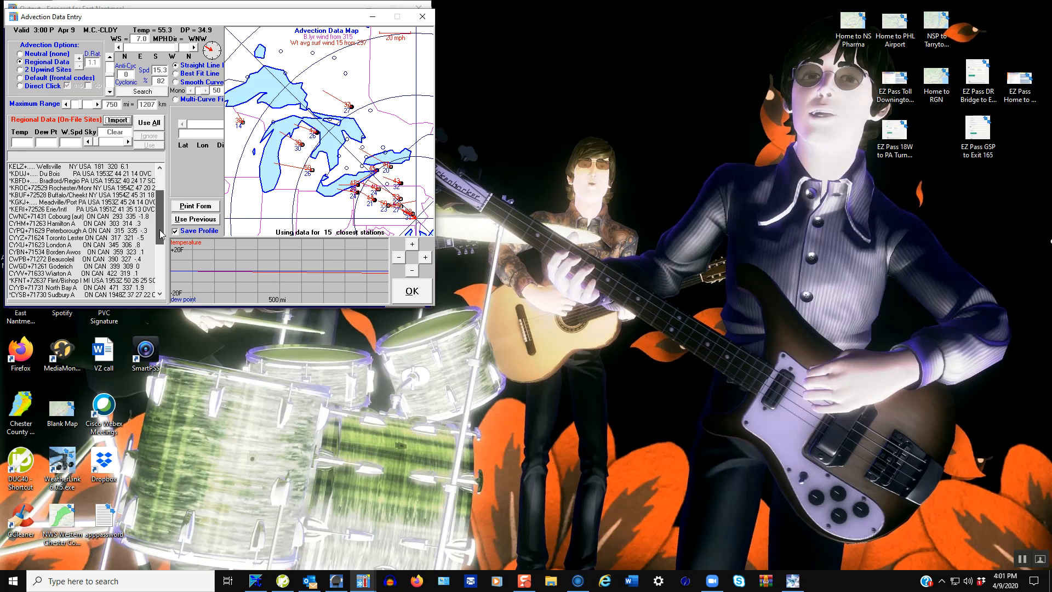
scroll(up, 3)
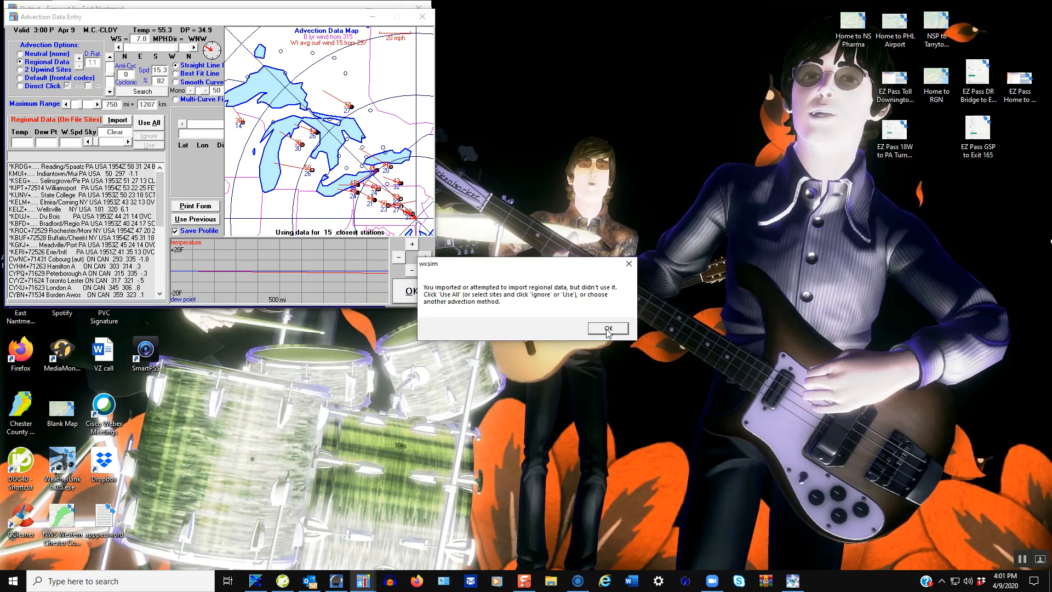
click(606, 329)
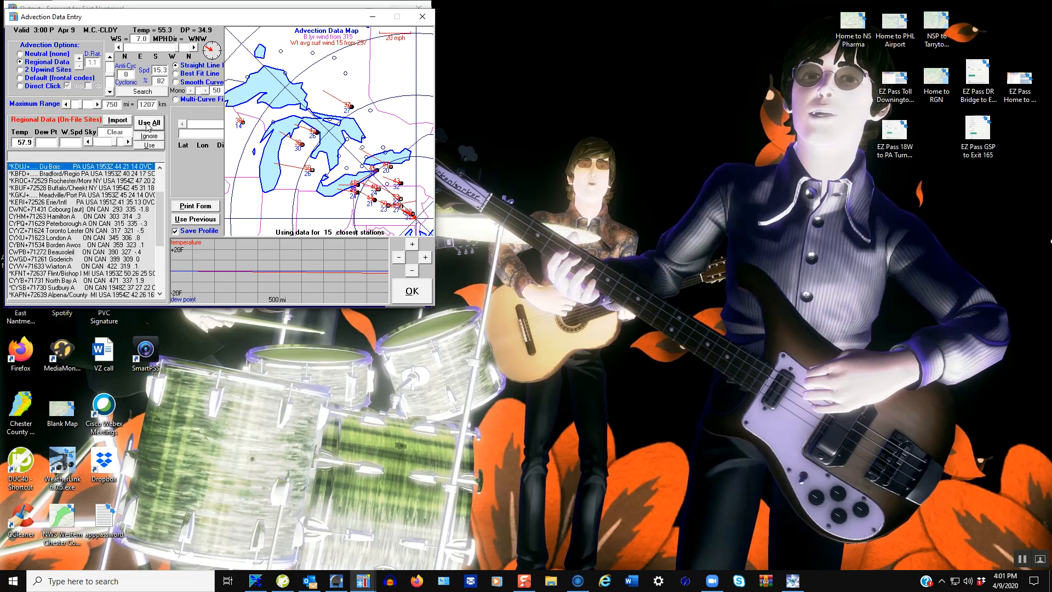
click(149, 122)
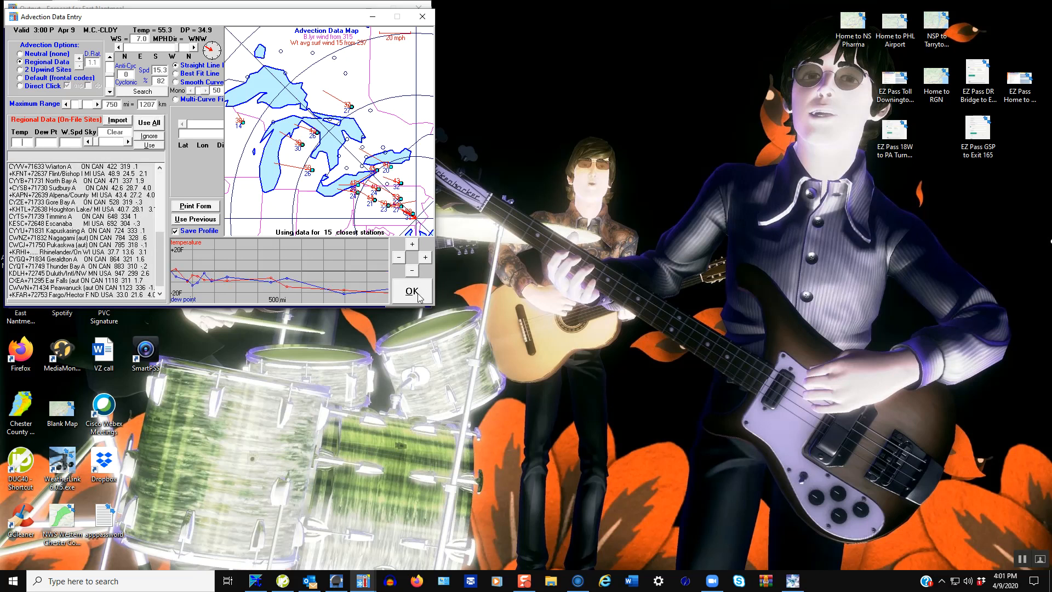
click(412, 291)
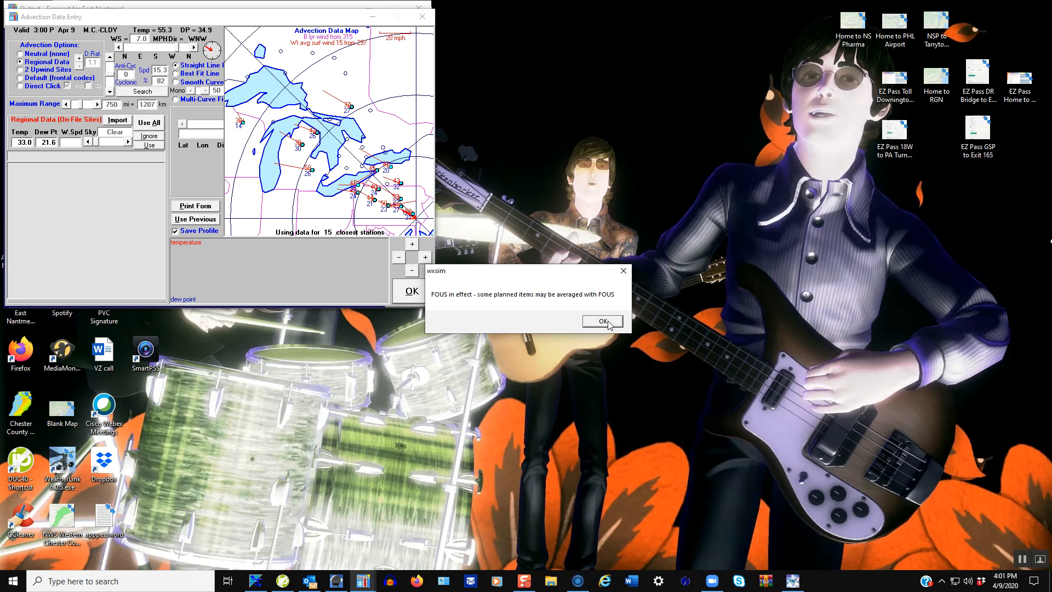
Step: Acknowledge the FOUS notice, fill the planner with READY/GFS data, and start the run
click(602, 321)
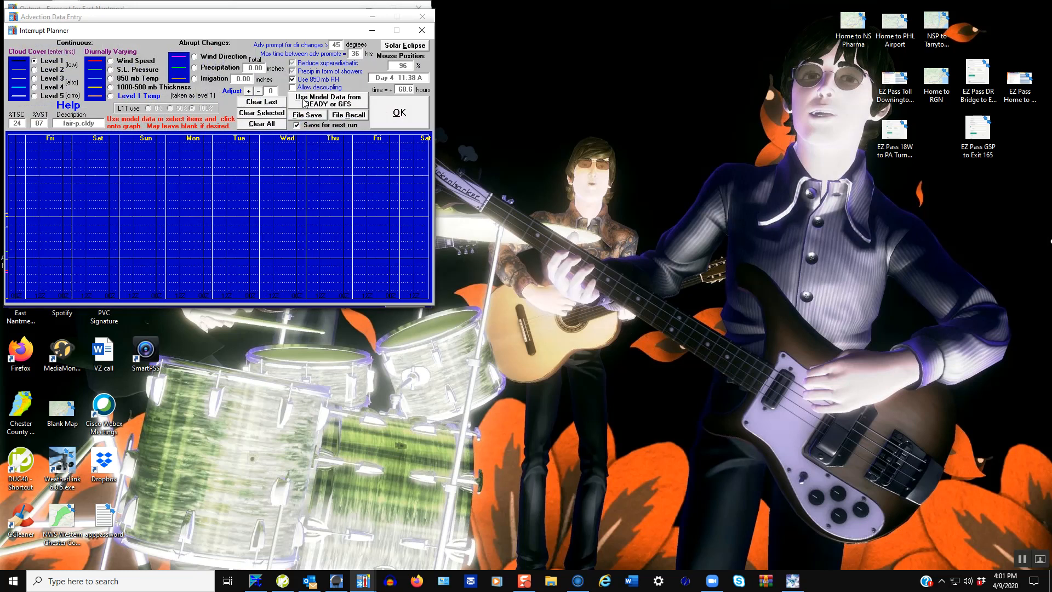
click(326, 100)
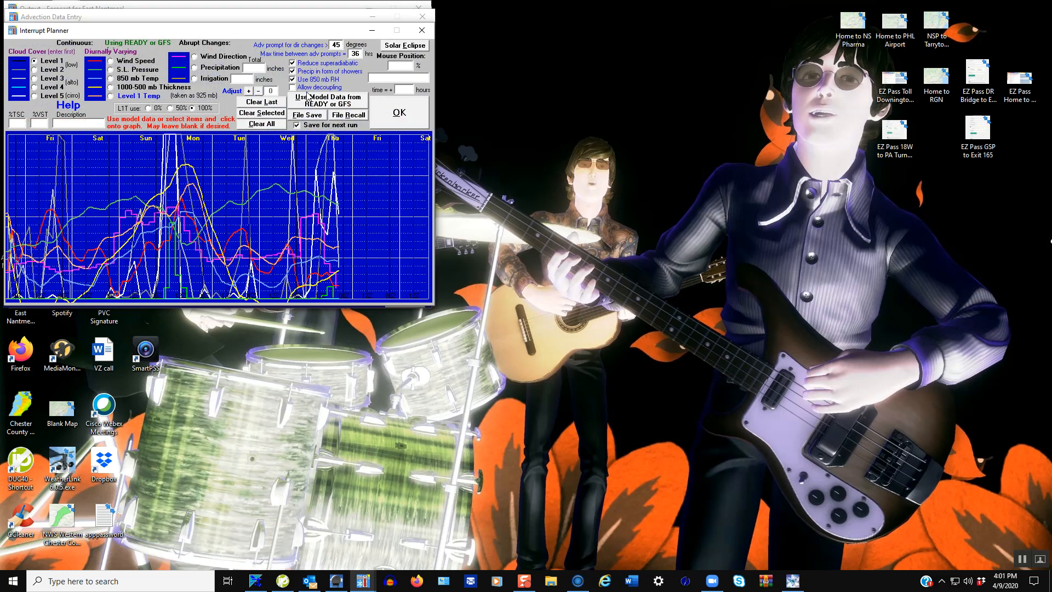
mouse_move(342, 104)
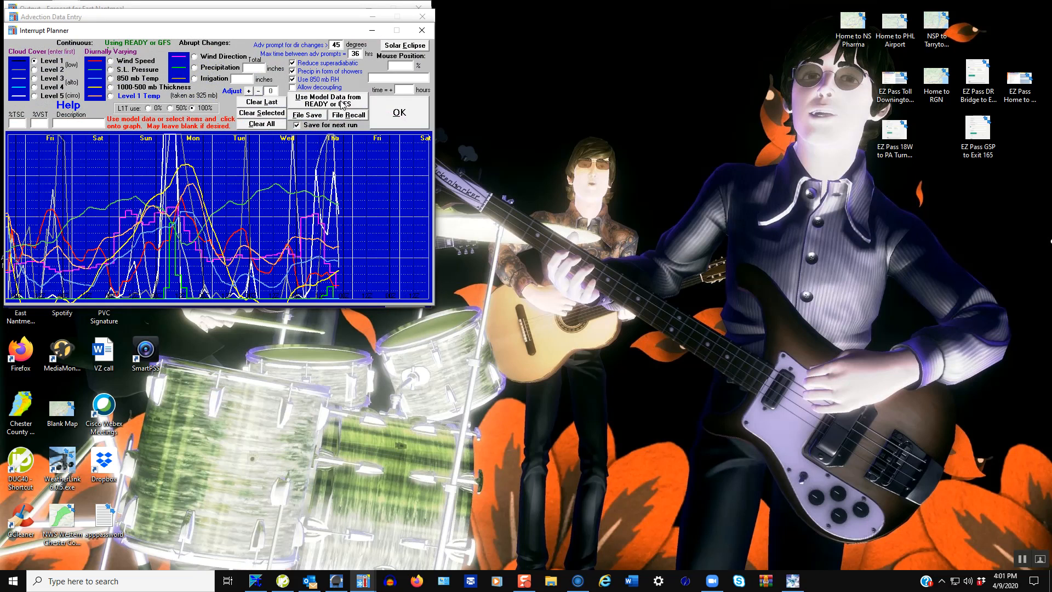
click(400, 112)
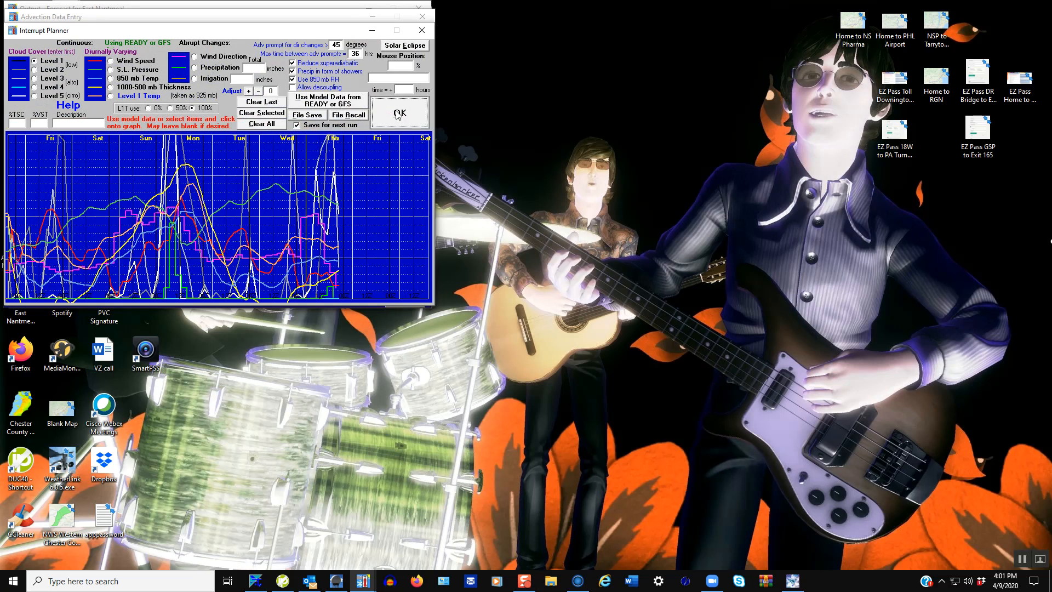
click(399, 113)
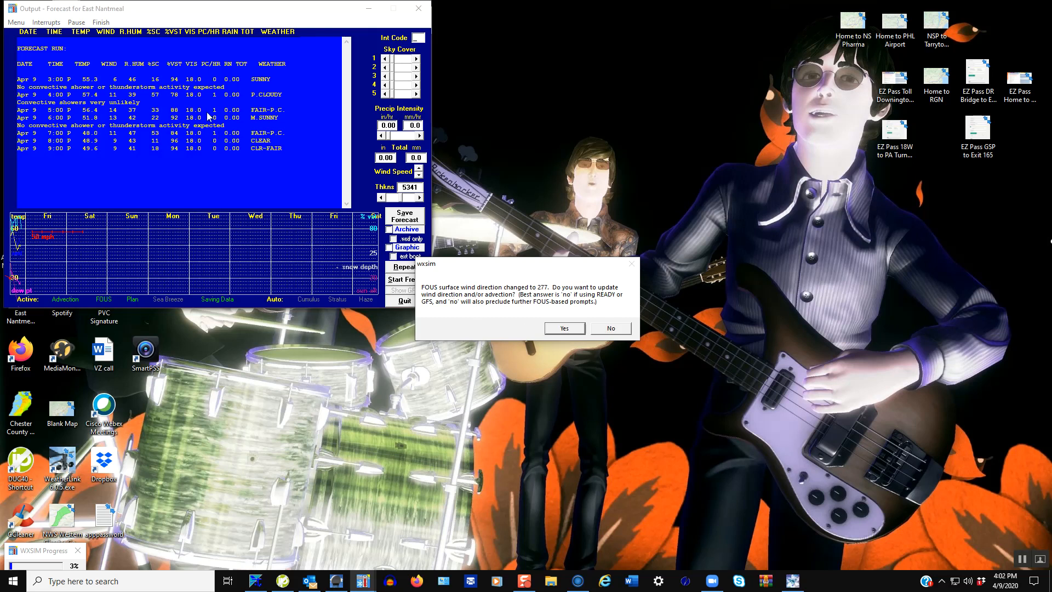
mouse_move(238, 140)
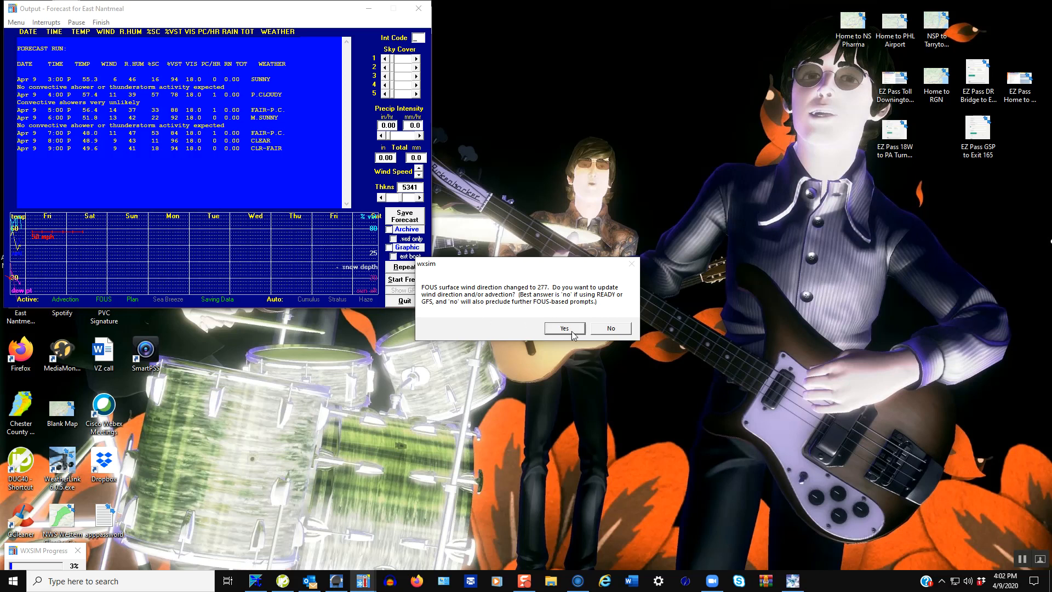
mouse_move(572, 335)
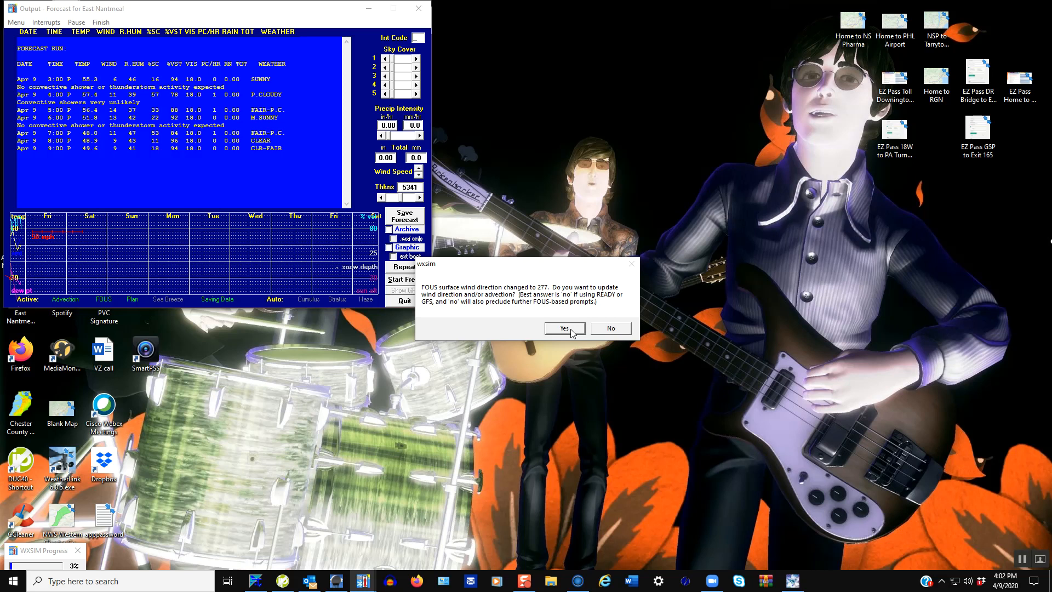
mouse_move(505, 309)
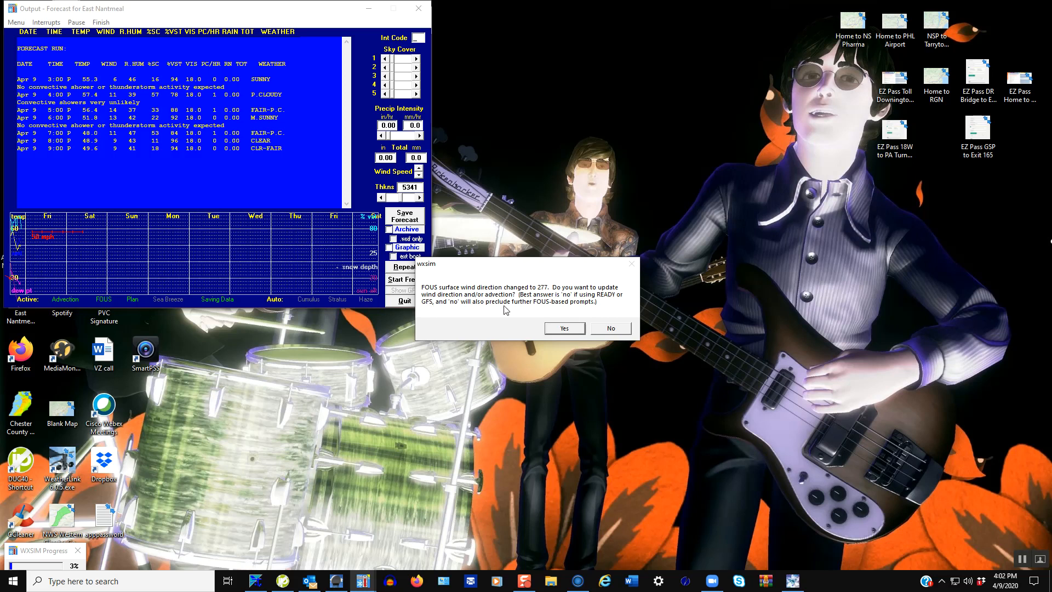
mouse_move(455, 301)
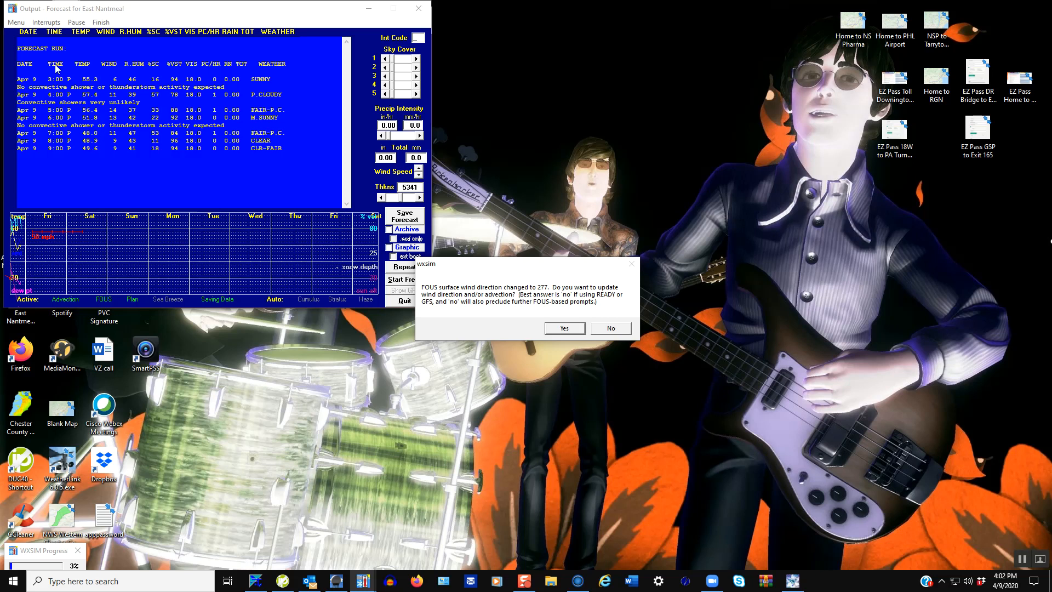
mouse_move(65, 155)
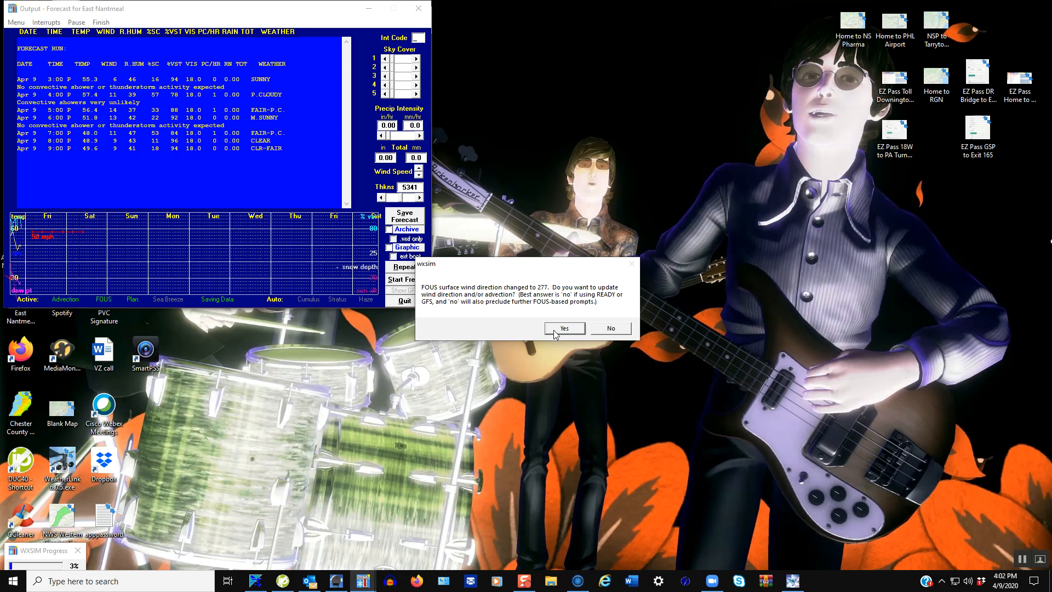
mouse_move(607, 334)
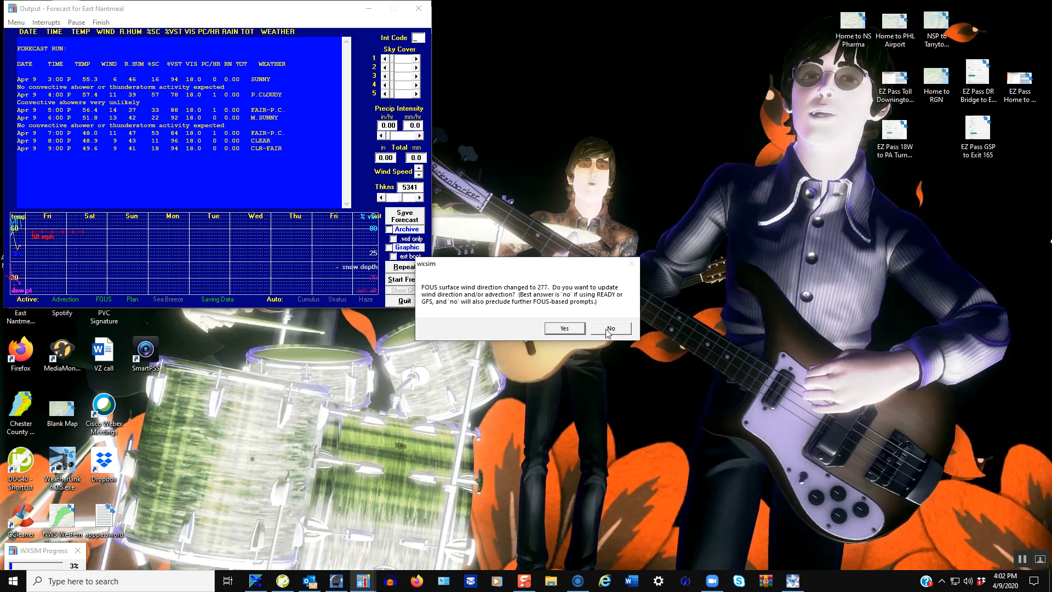
Step: Decline the FOUS wind-direction update so Friday, April 10 output continues
click(609, 328)
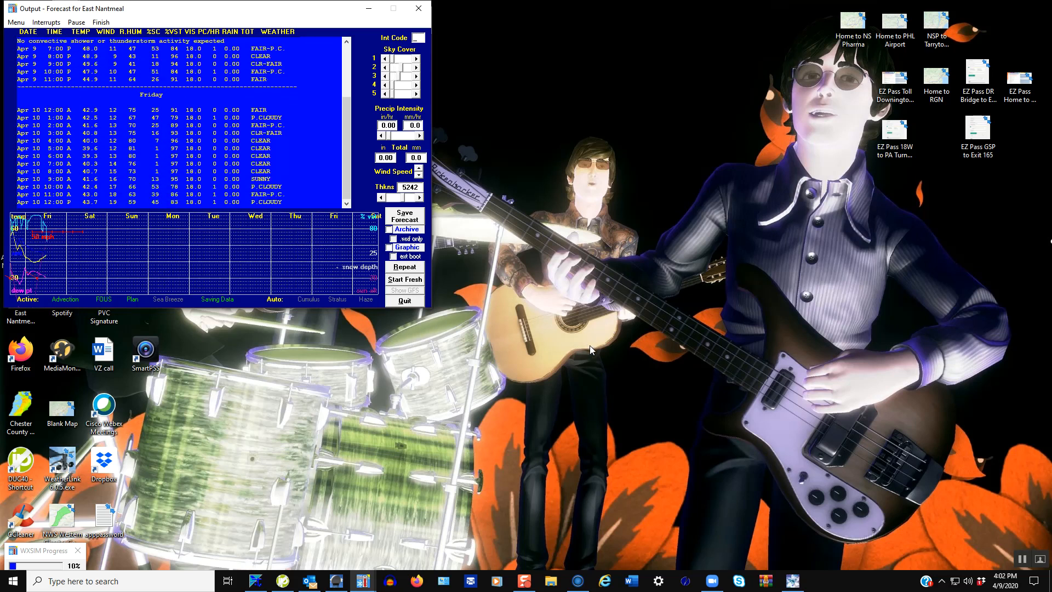
Step: Follow the Friday, April 10 hourly forecast output as it runs into Saturday
scroll(down, 3)
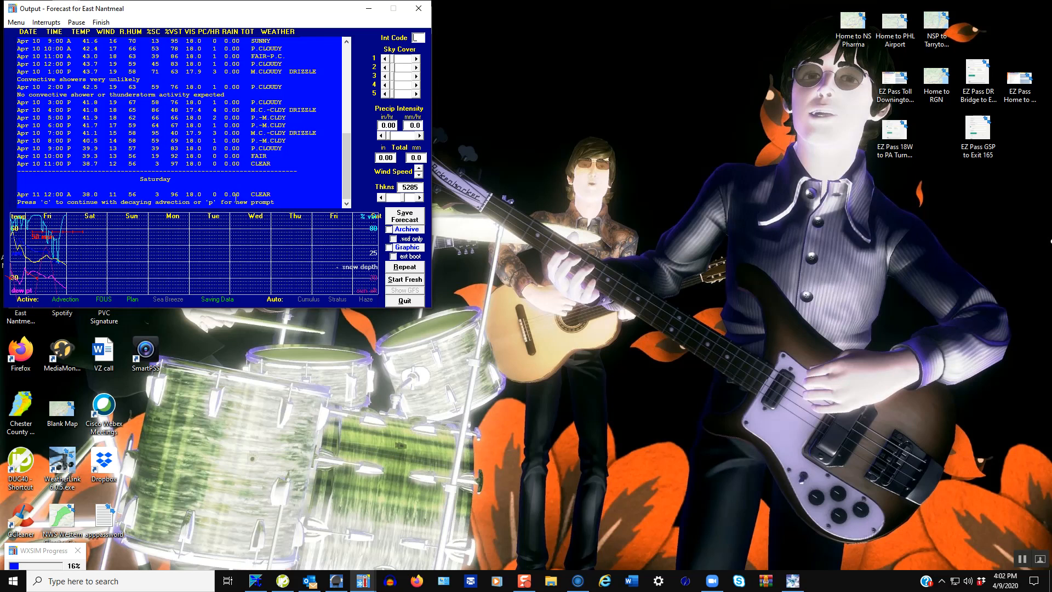
mouse_move(482, 235)
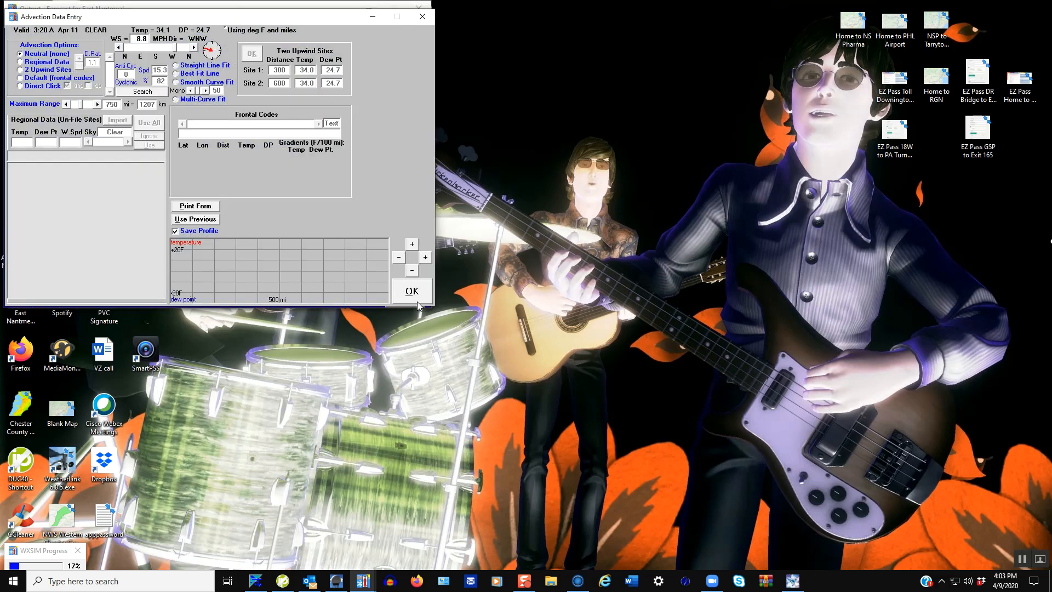
Step: Accept each daily Advection Data Entry prompt, including April 15 and April 16
click(412, 290)
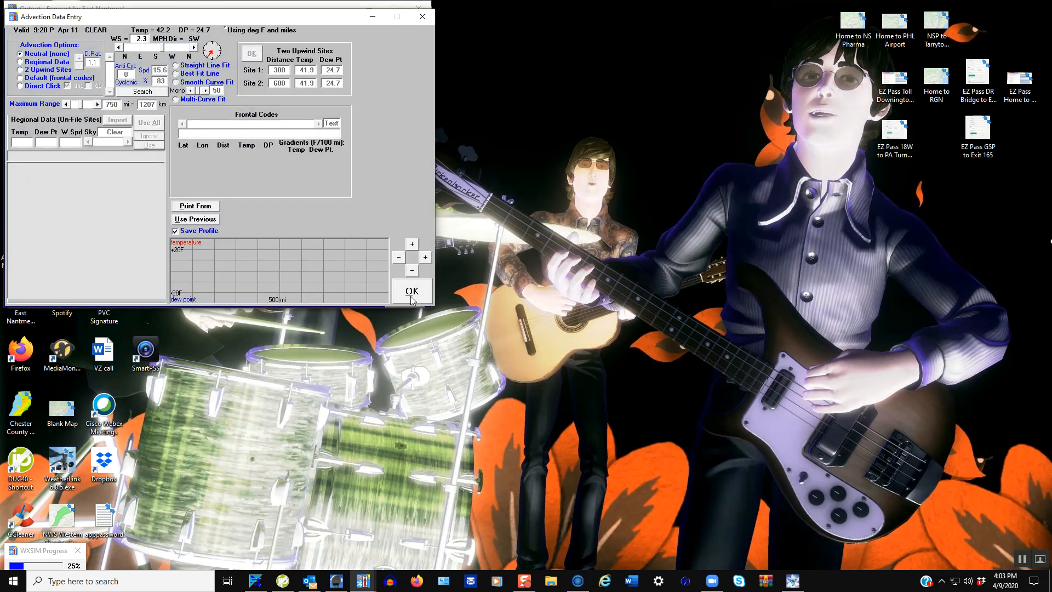
click(412, 291)
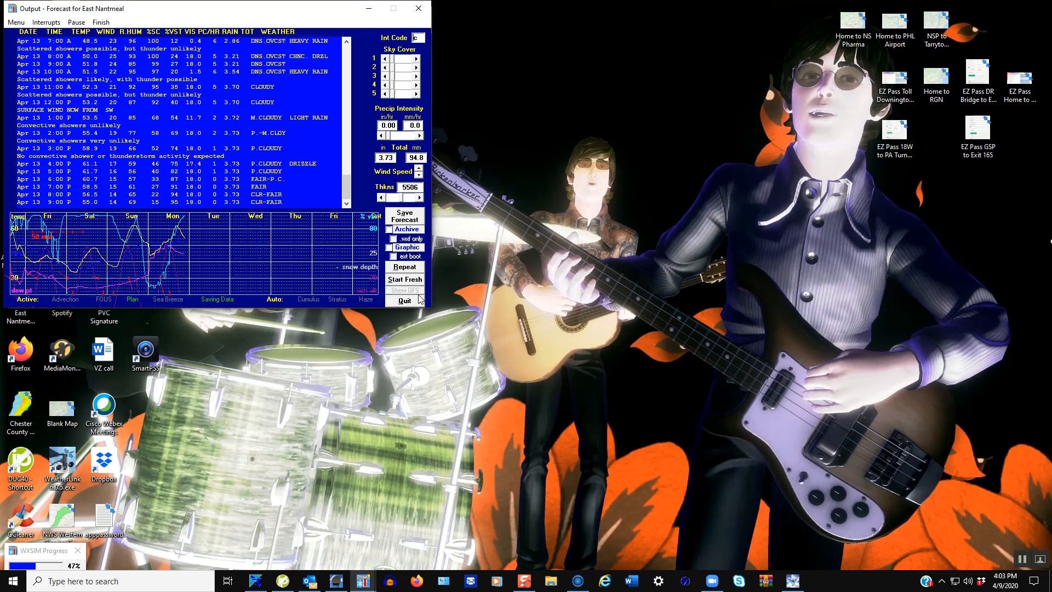
scroll(down, 3)
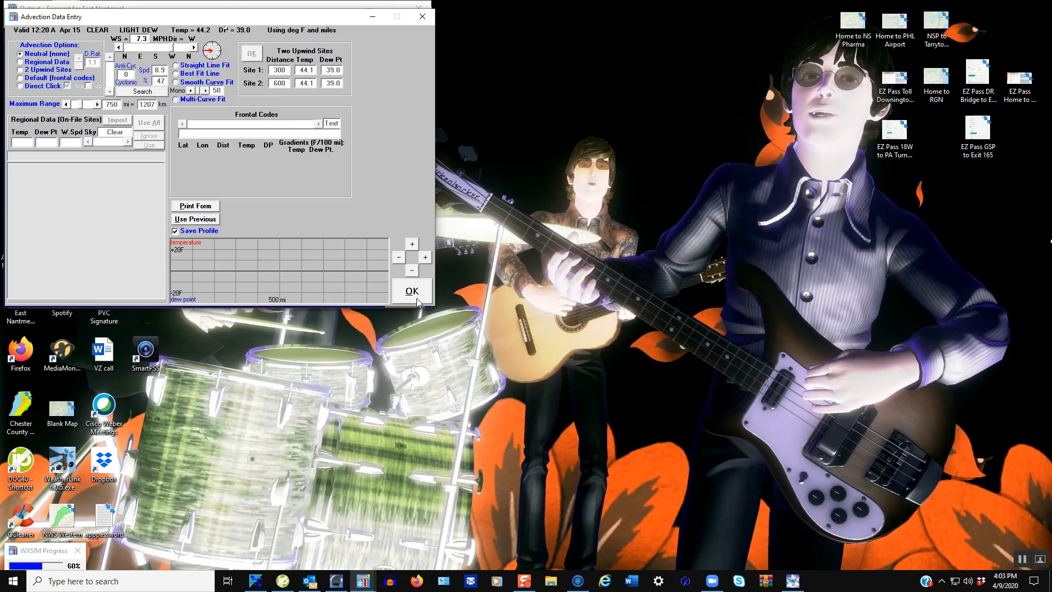
click(410, 291)
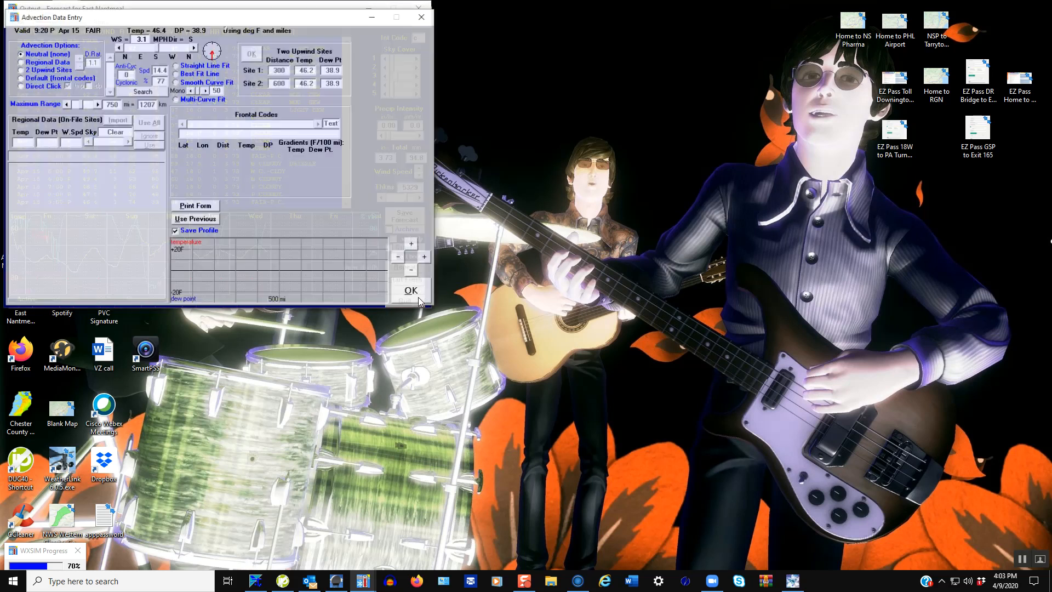
click(410, 290)
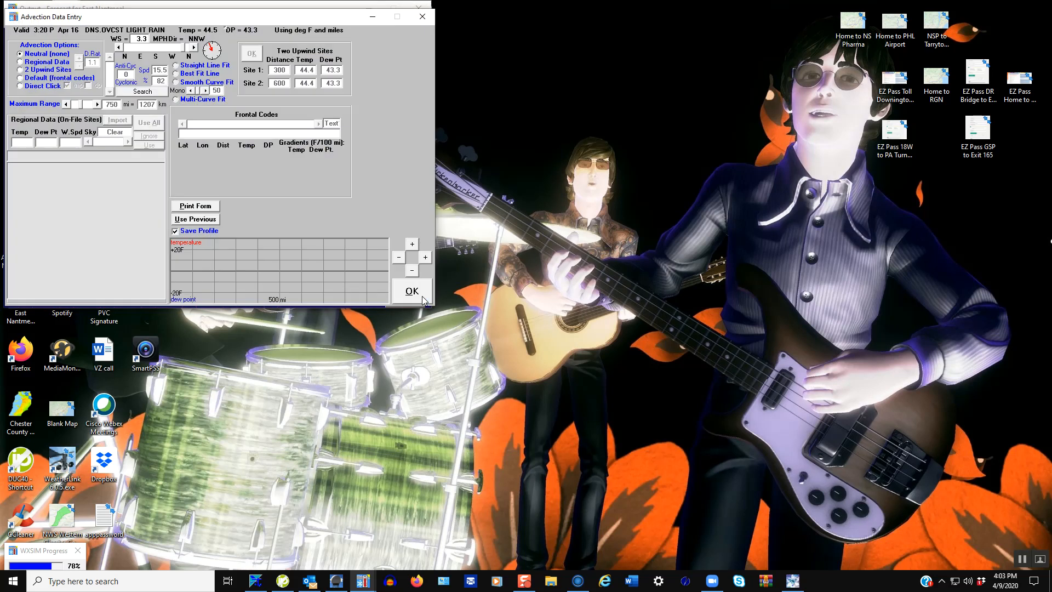
click(412, 291)
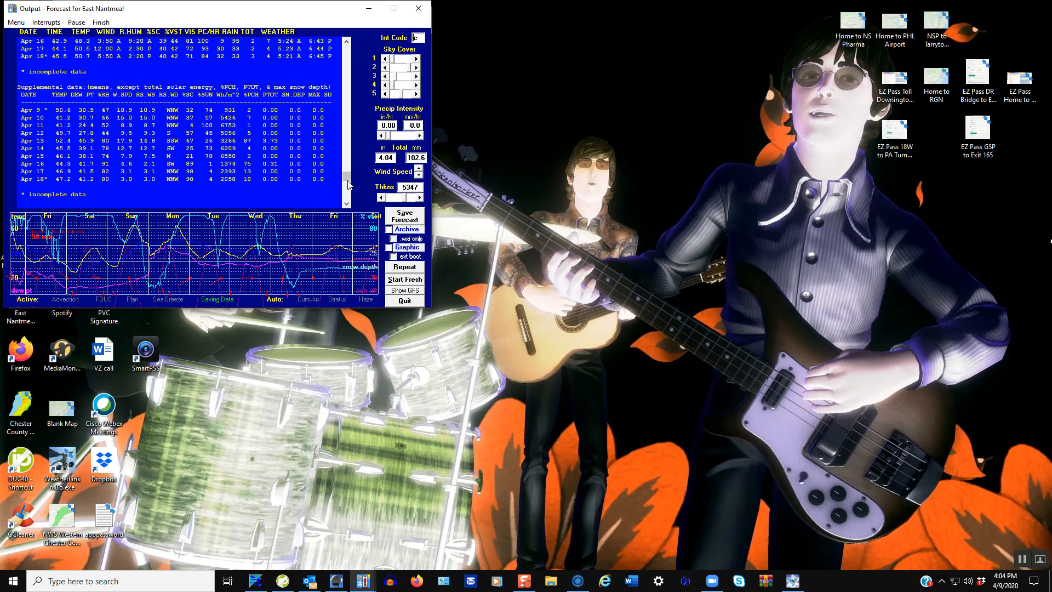
Step: Review the April 9–18 daily summary table and bring up the Save Data window
scroll(up, 3)
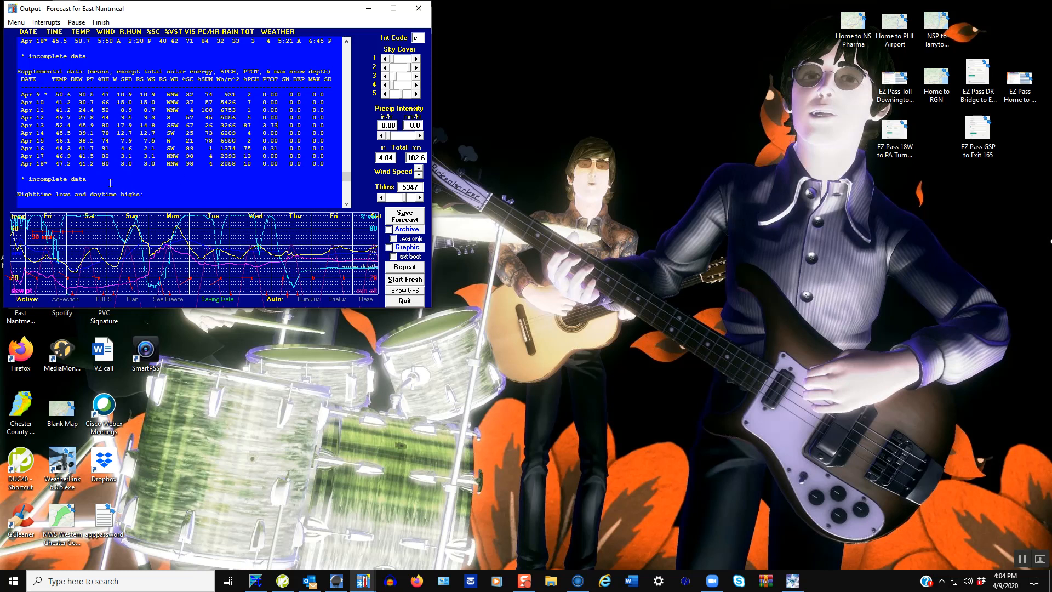
mouse_move(341, 215)
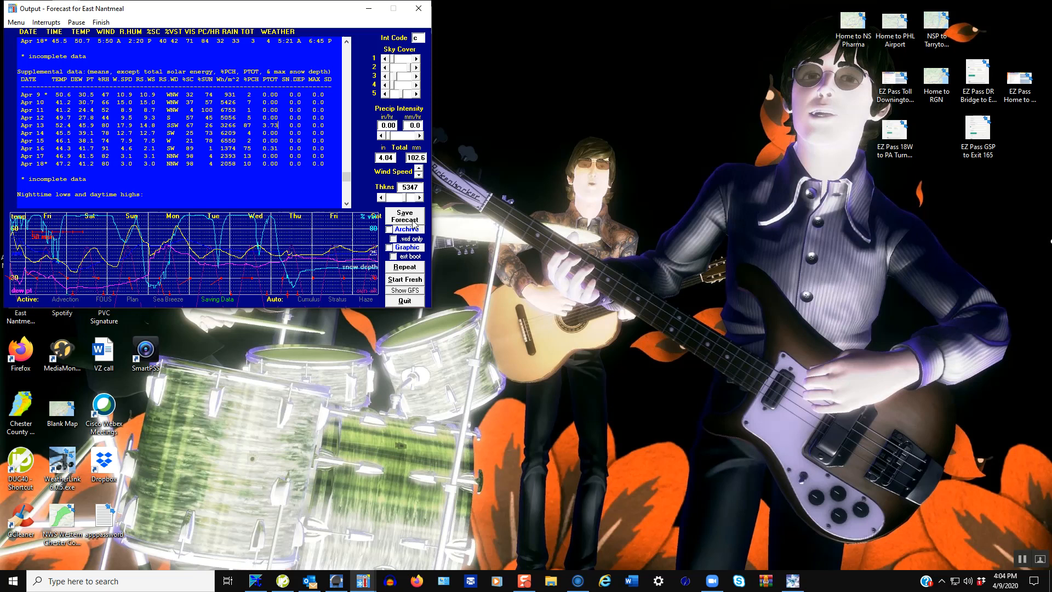
click(404, 216)
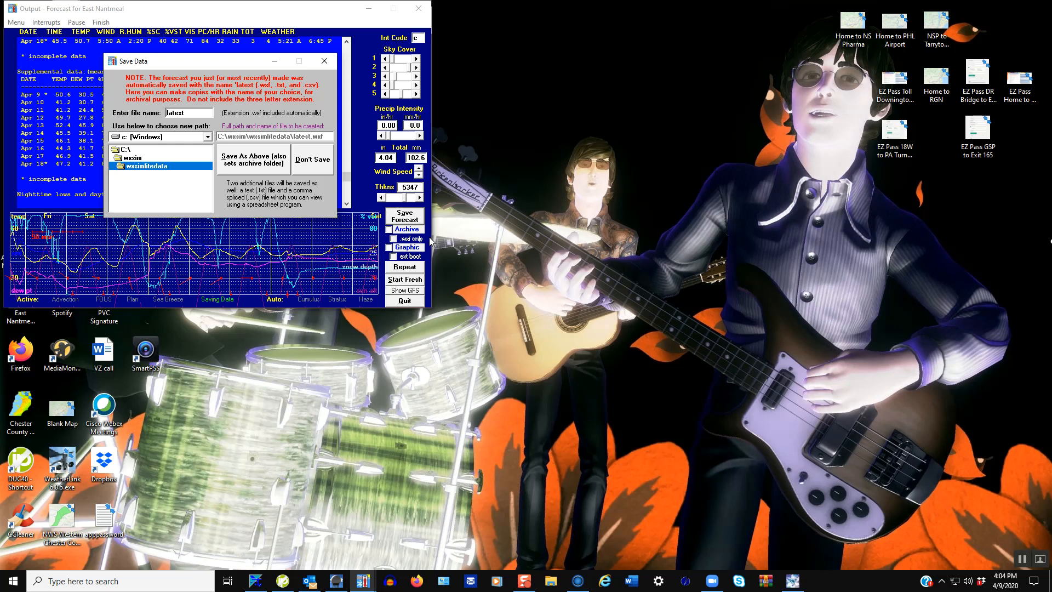
mouse_move(591, 387)
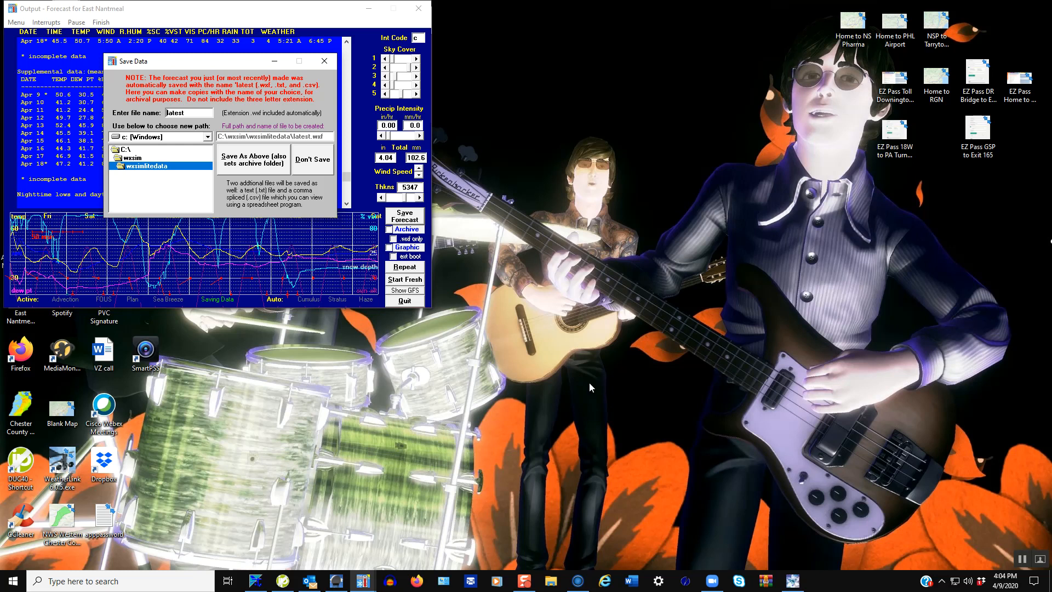
mouse_move(606, 362)
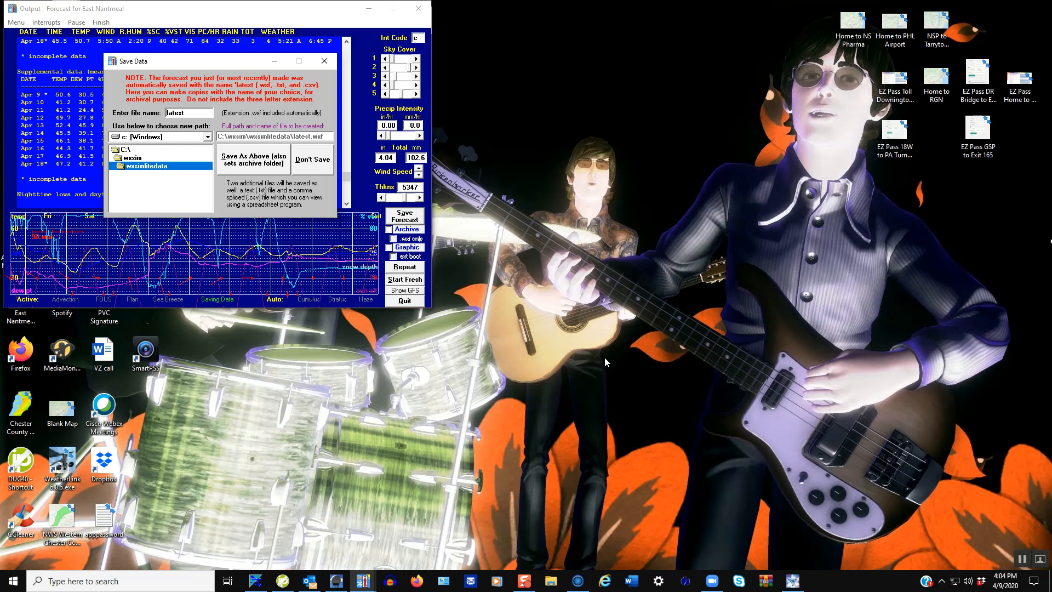
mouse_move(613, 413)
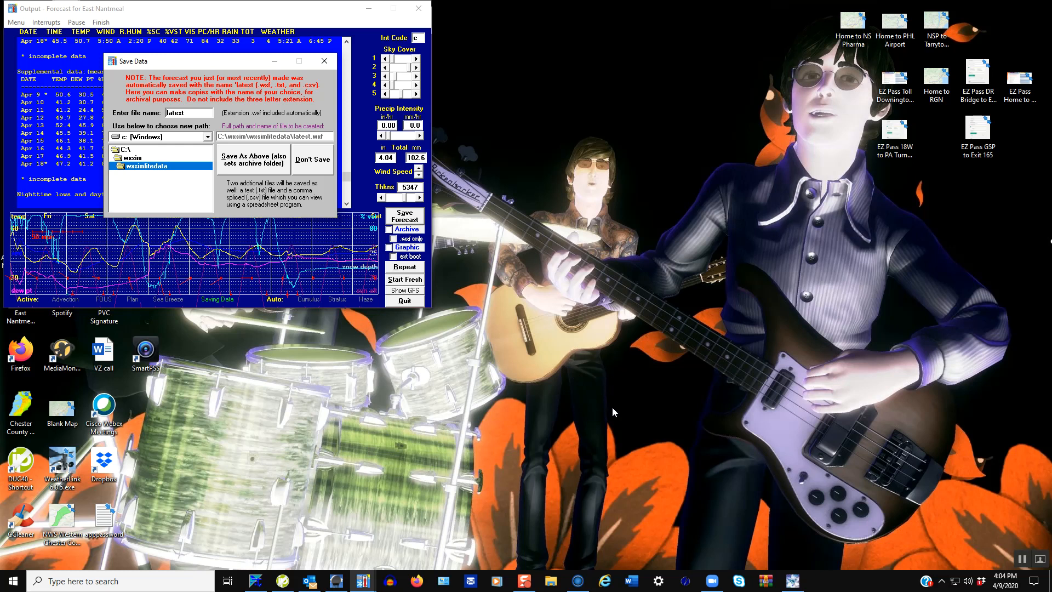
mouse_move(371, 415)
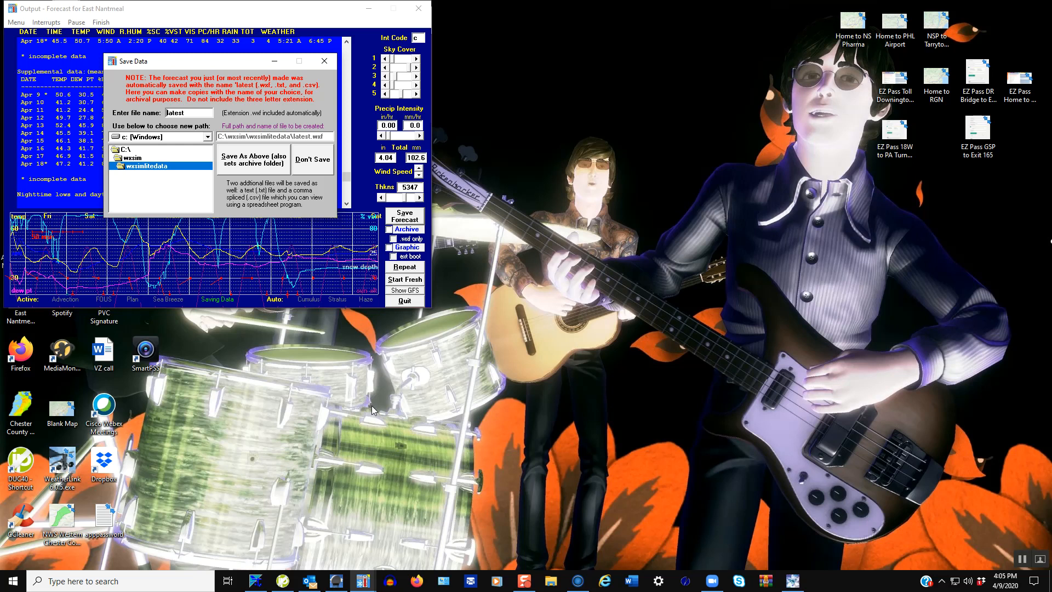
mouse_move(431, 332)
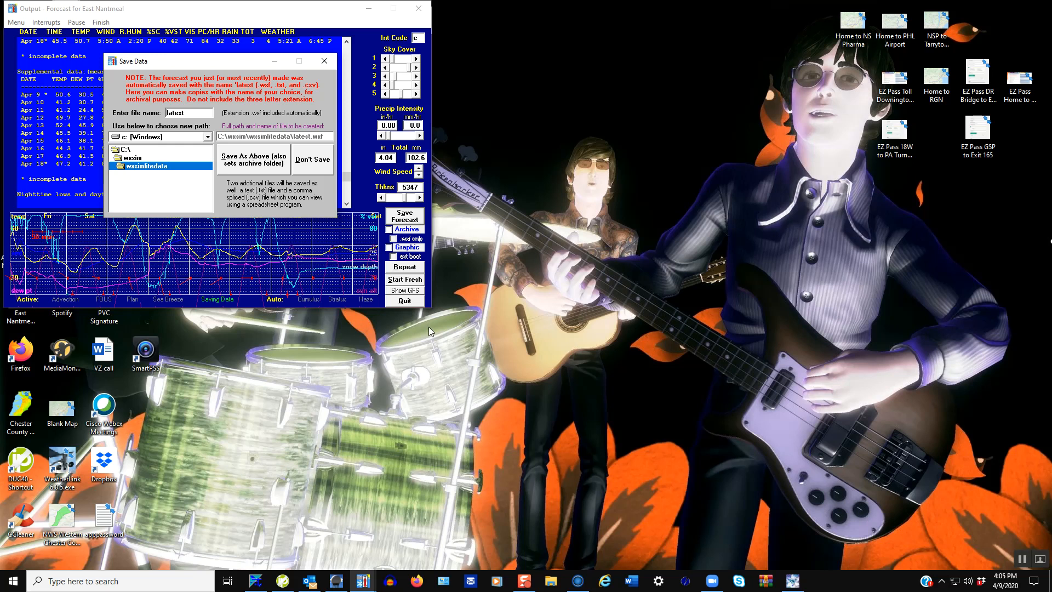